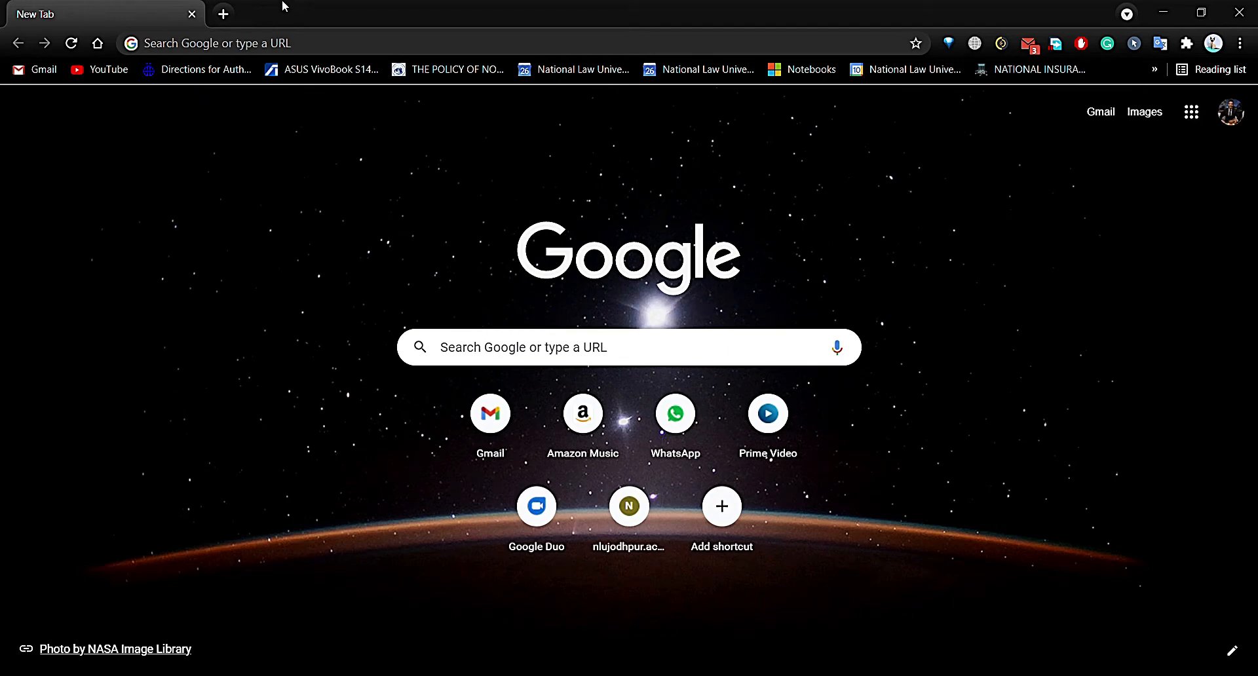
mouse_move(887, 460)
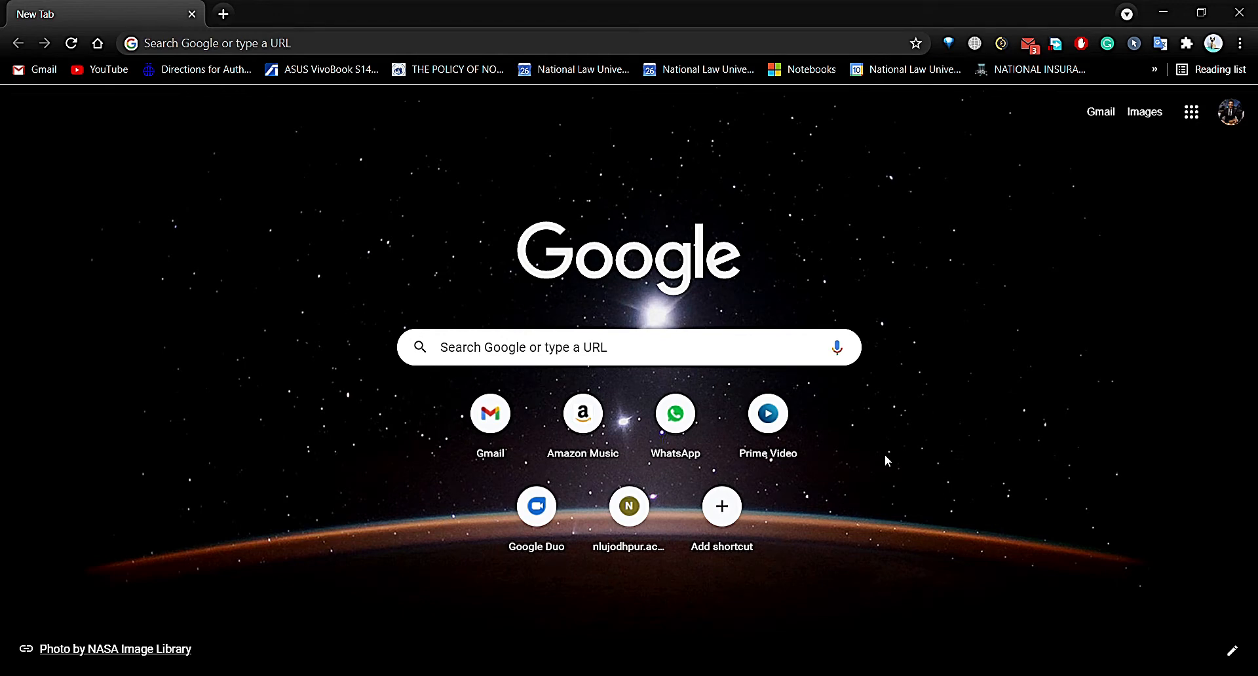
mouse_move(485, 137)
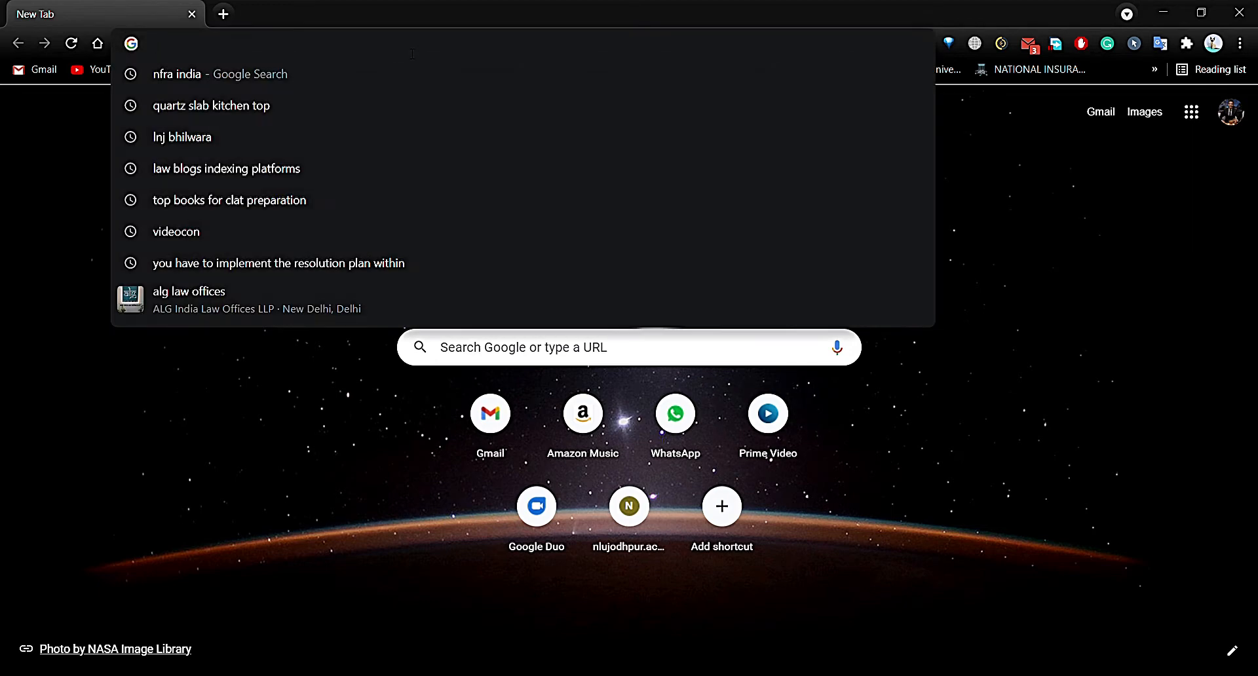
Search Google for 'grammarly for word'
text(grammarly for word)
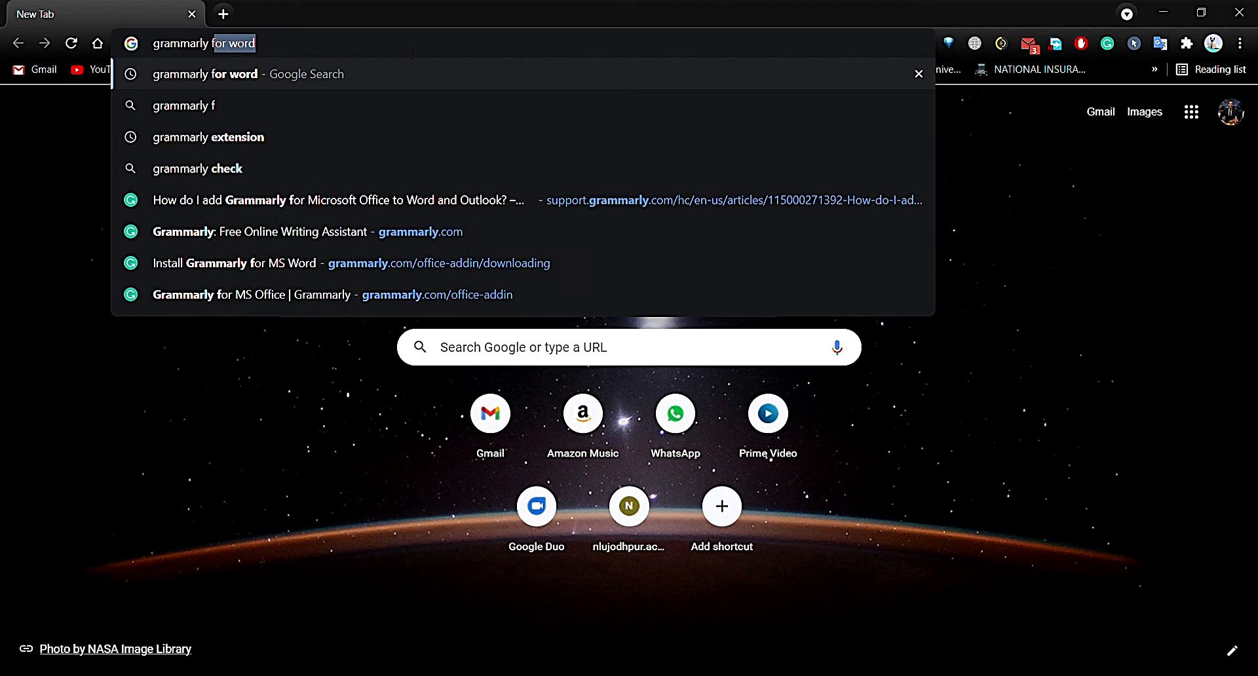
key(Enter)
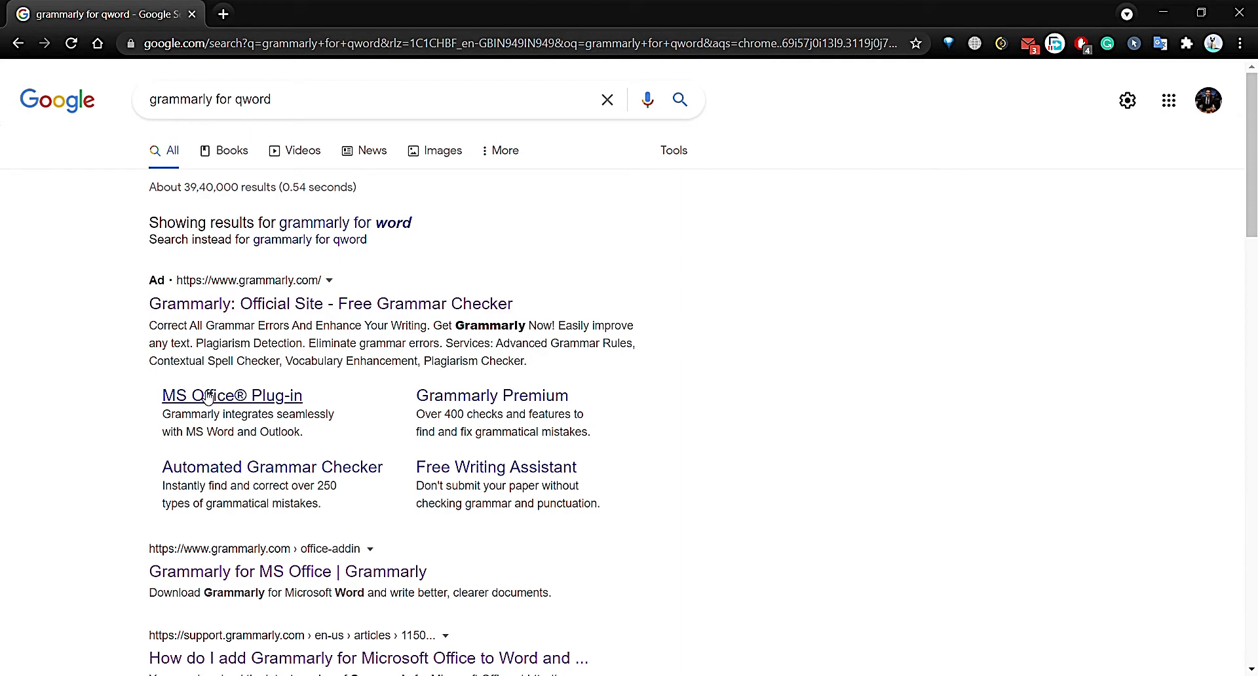
Download the free Grammarly add-in from Grammarly's MS Office plug-in page
click(231, 396)
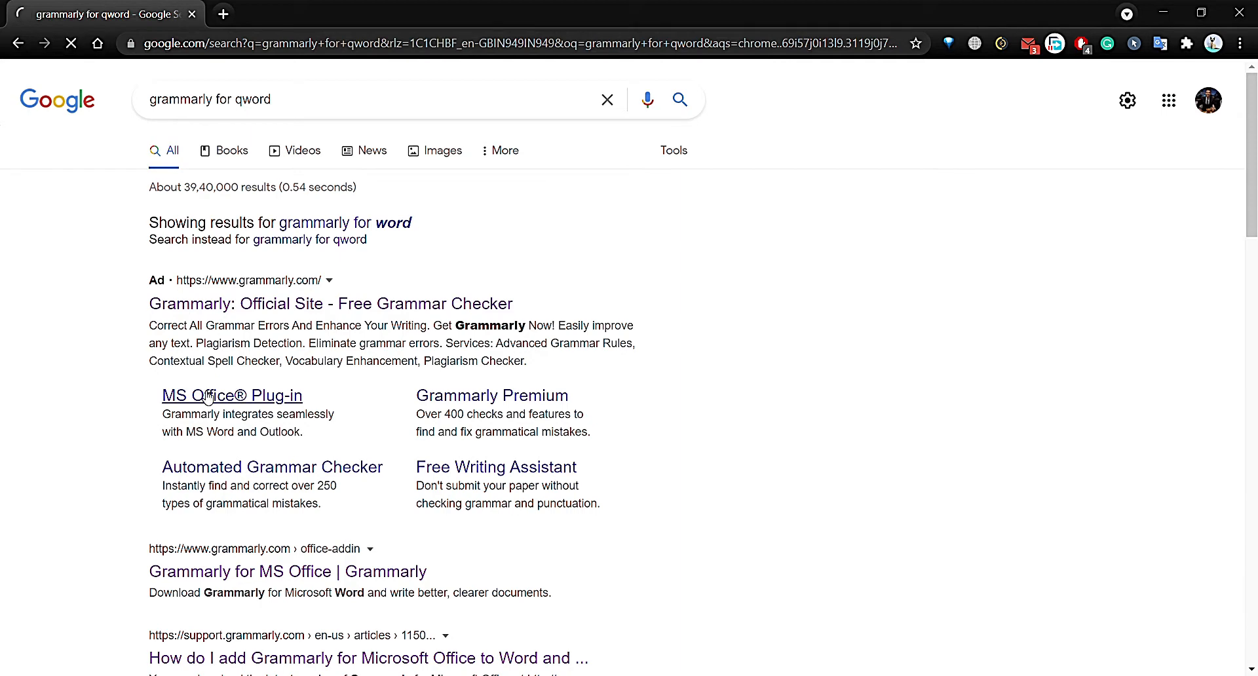
mouse_move(319, 373)
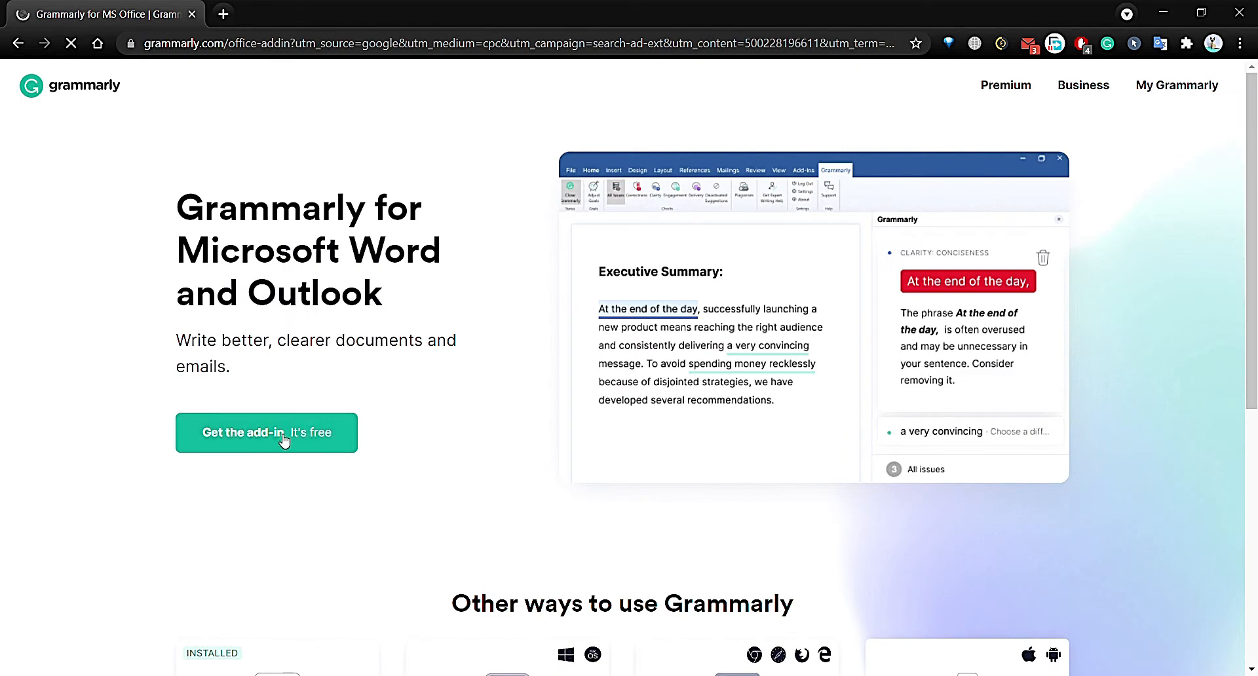
click(265, 432)
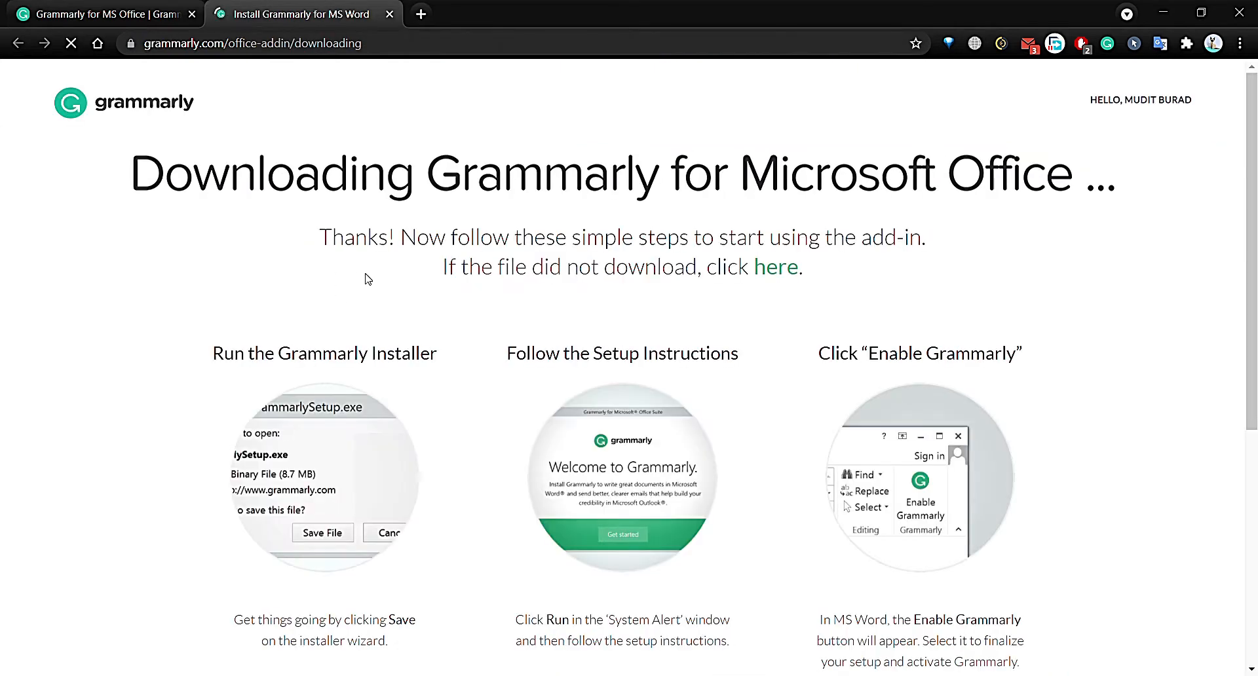
scroll(down, 3)
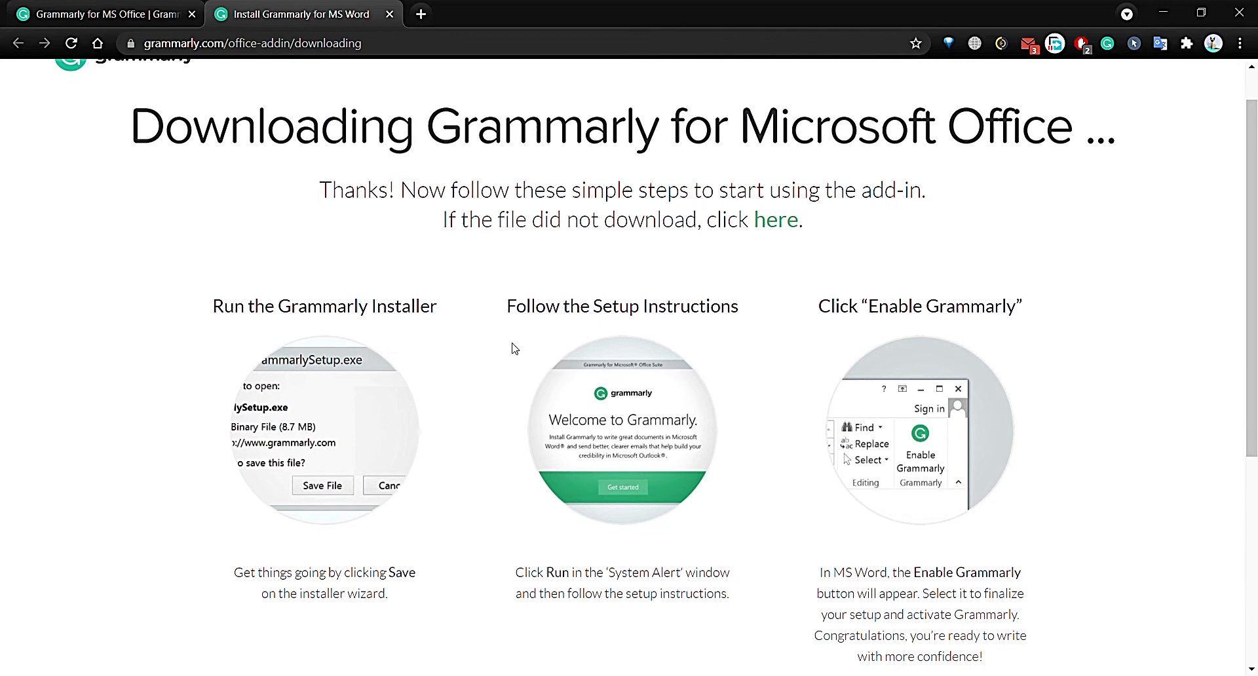
mouse_move(485, 373)
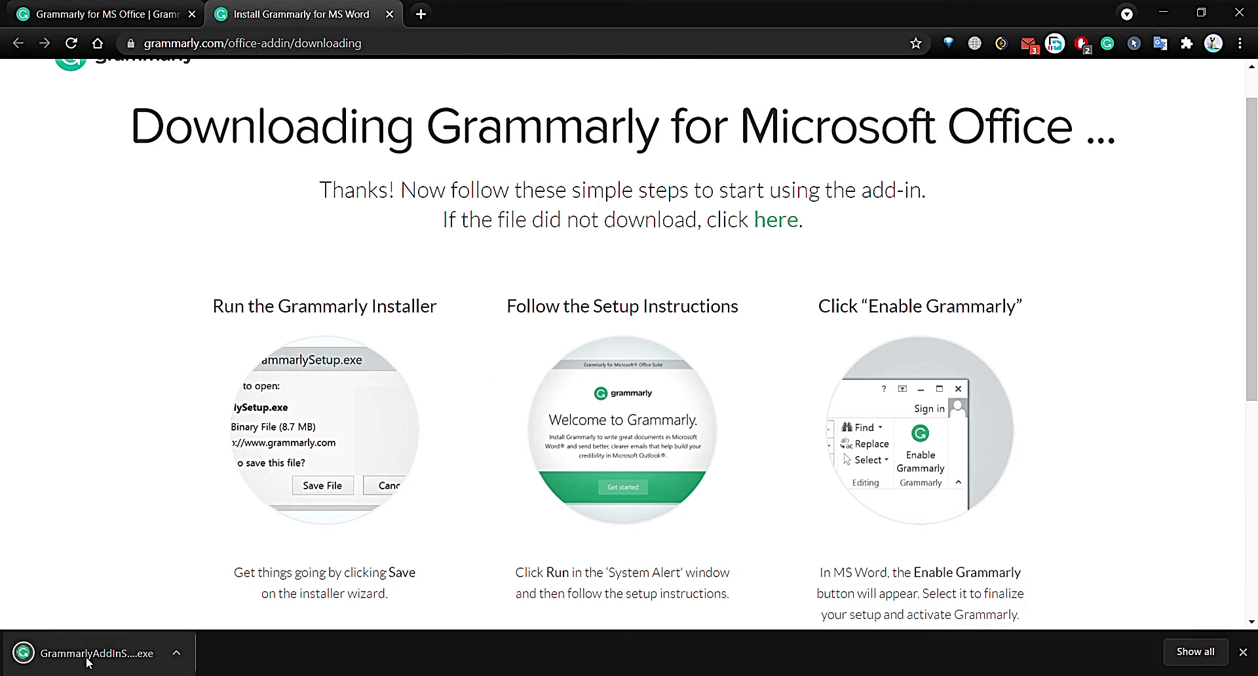
Run the downloaded Grammarly installer and install it for both Word and Outlook
click(94, 653)
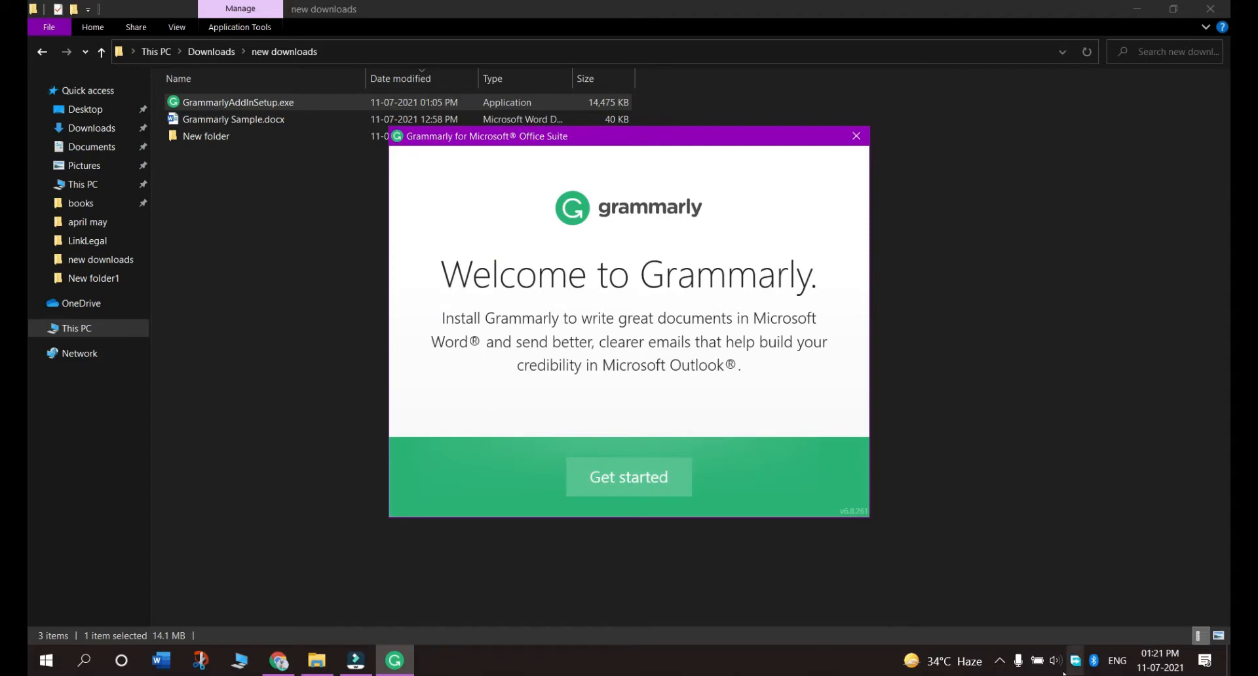
mouse_move(629, 477)
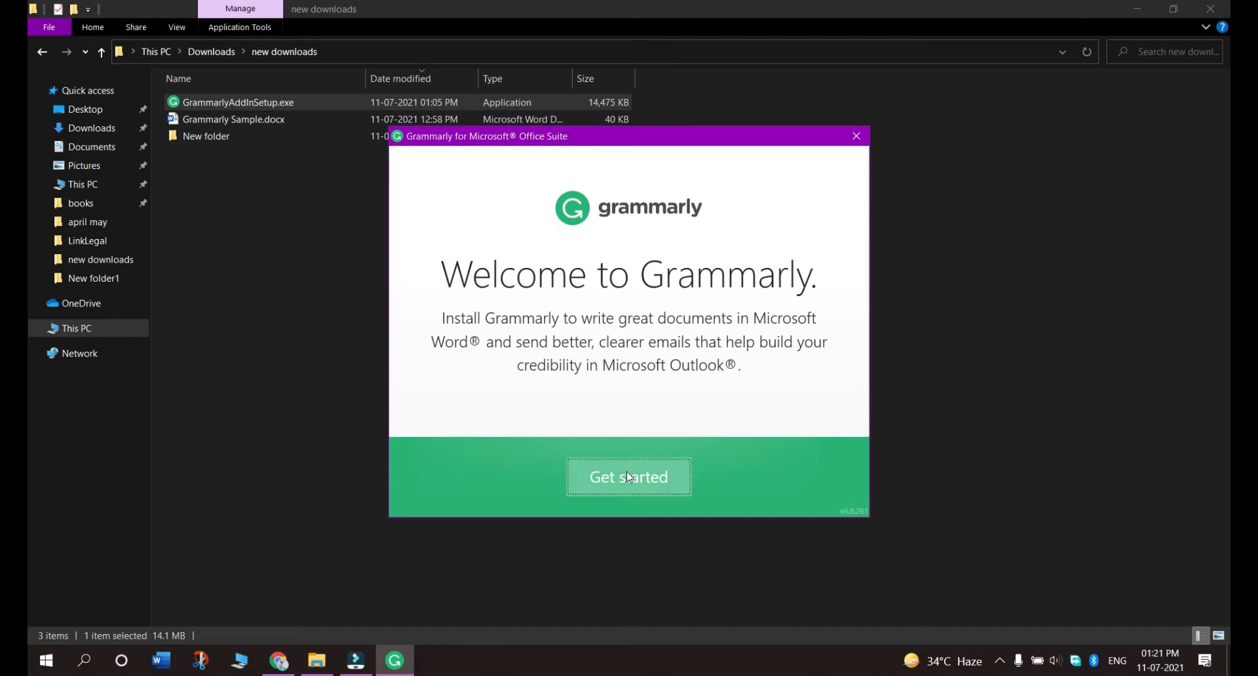
click(628, 477)
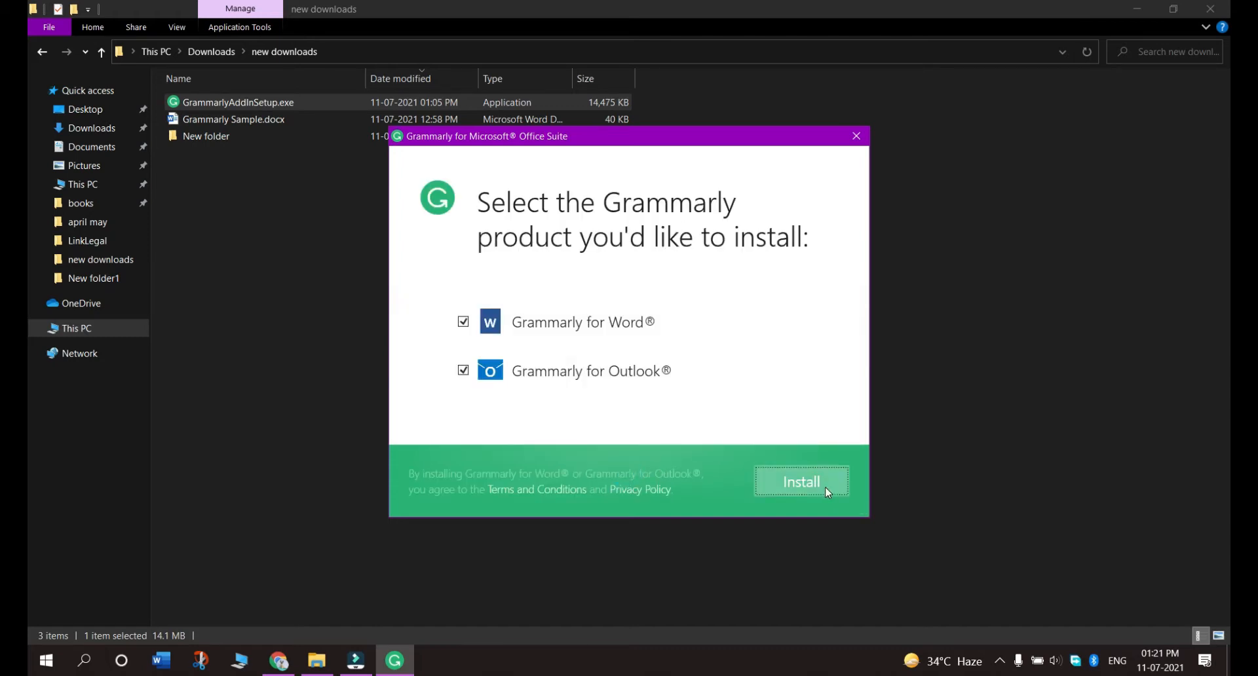
click(801, 482)
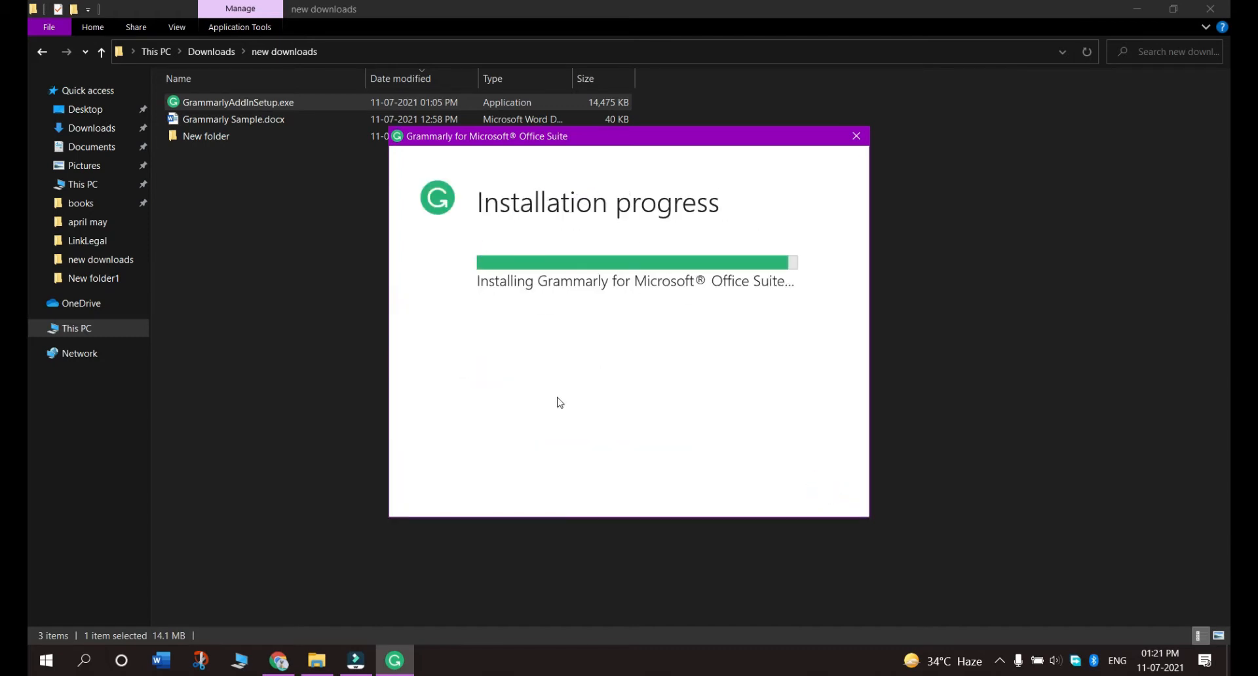
mouse_move(654, 373)
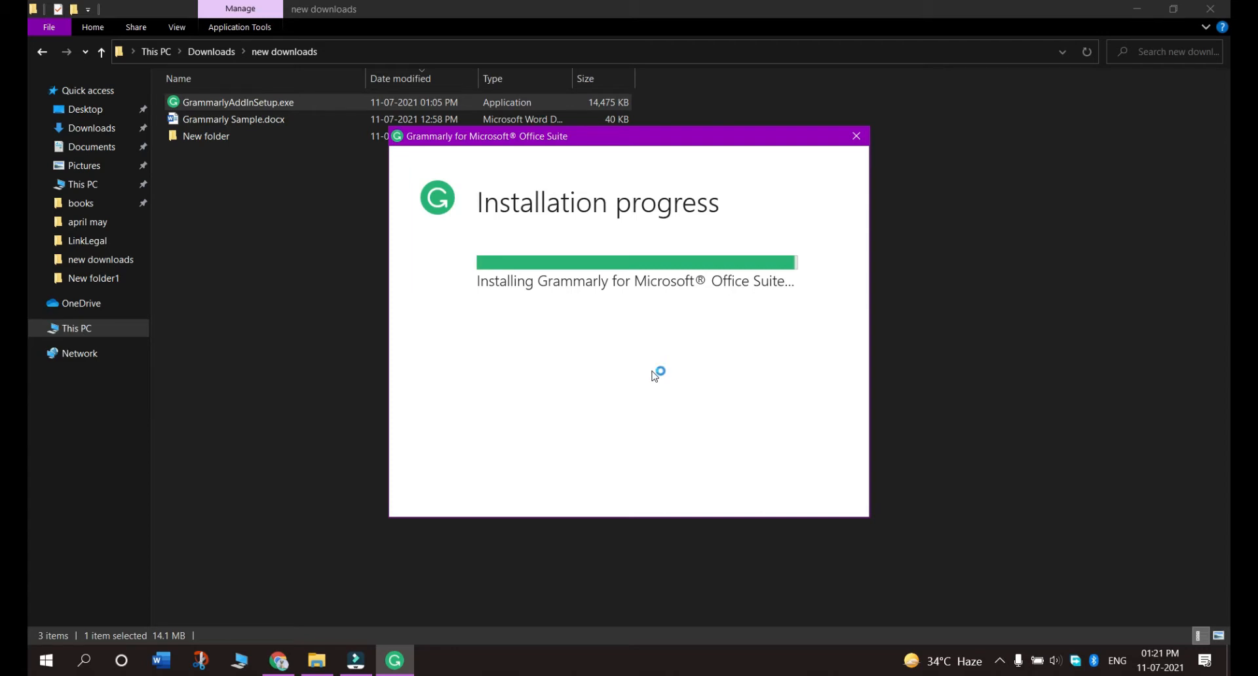
mouse_move(483, 507)
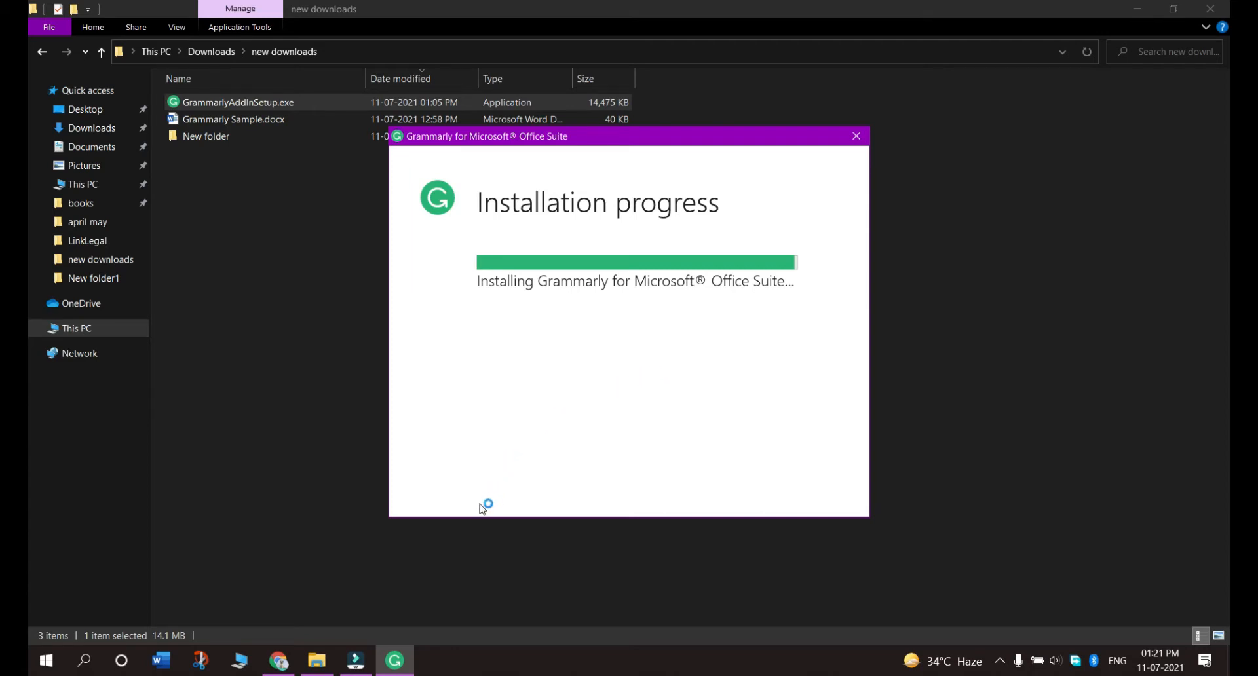
mouse_move(517, 498)
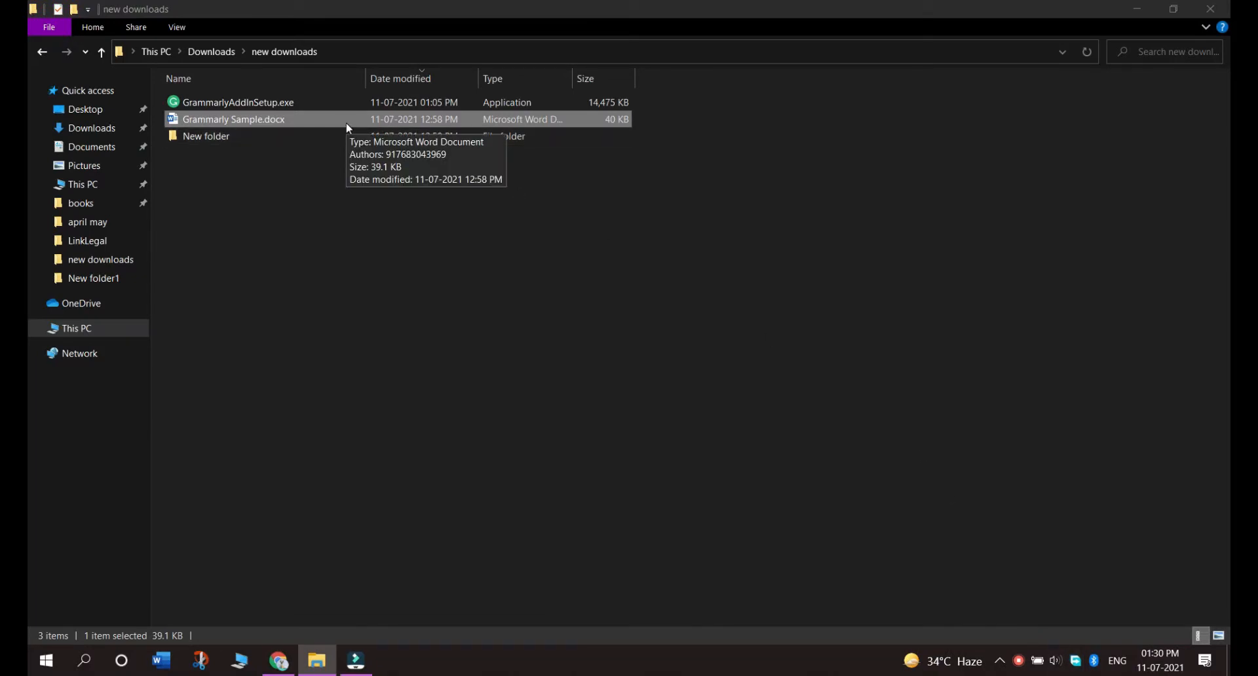
Open Grammarly Sample.docx, open the Grammarly side panel and start logging in
double_click(232, 119)
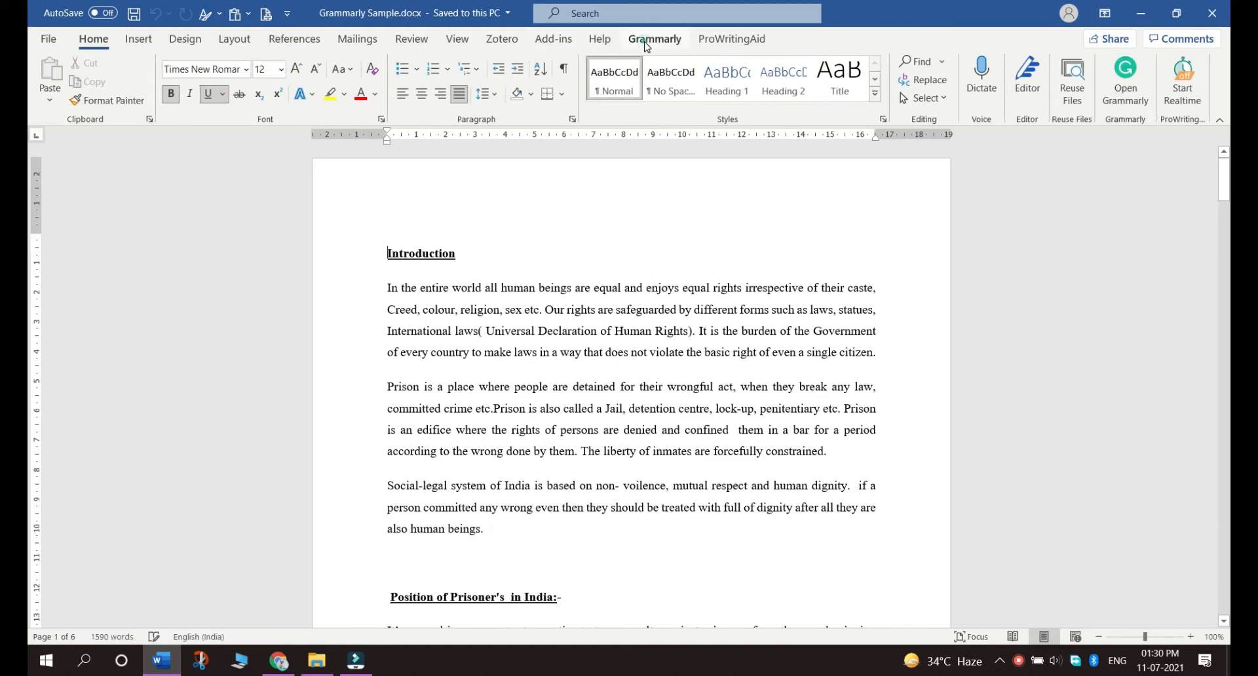
click(655, 39)
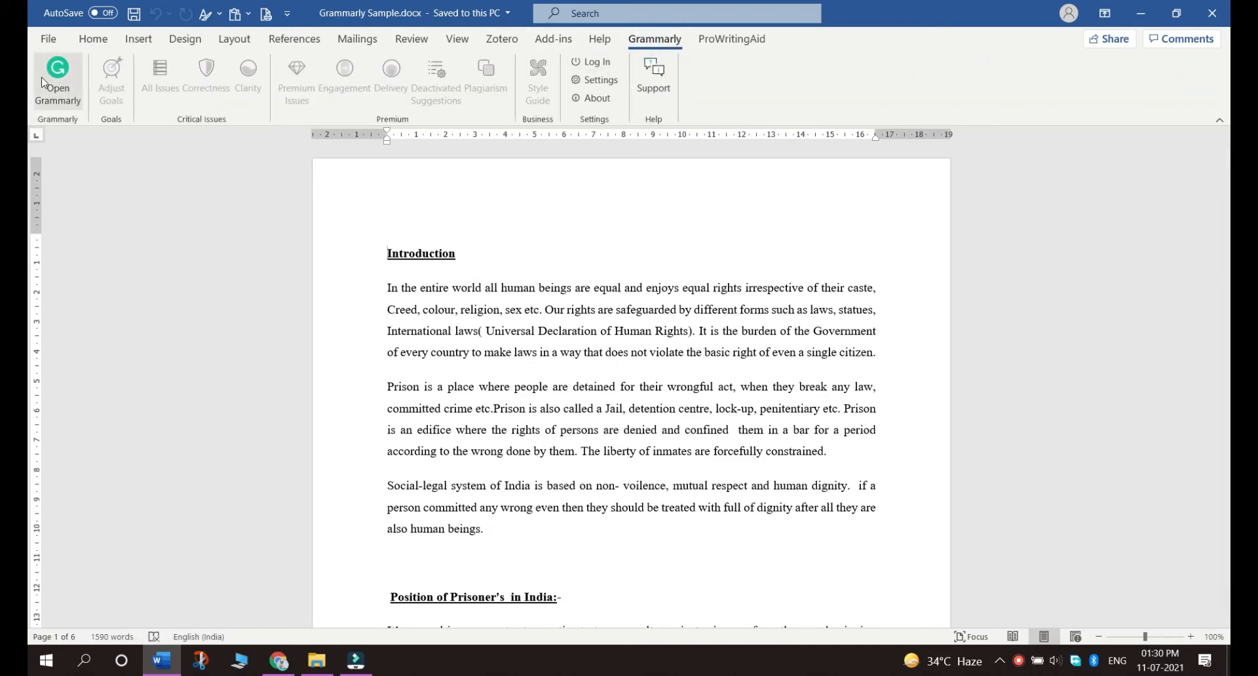
click(57, 80)
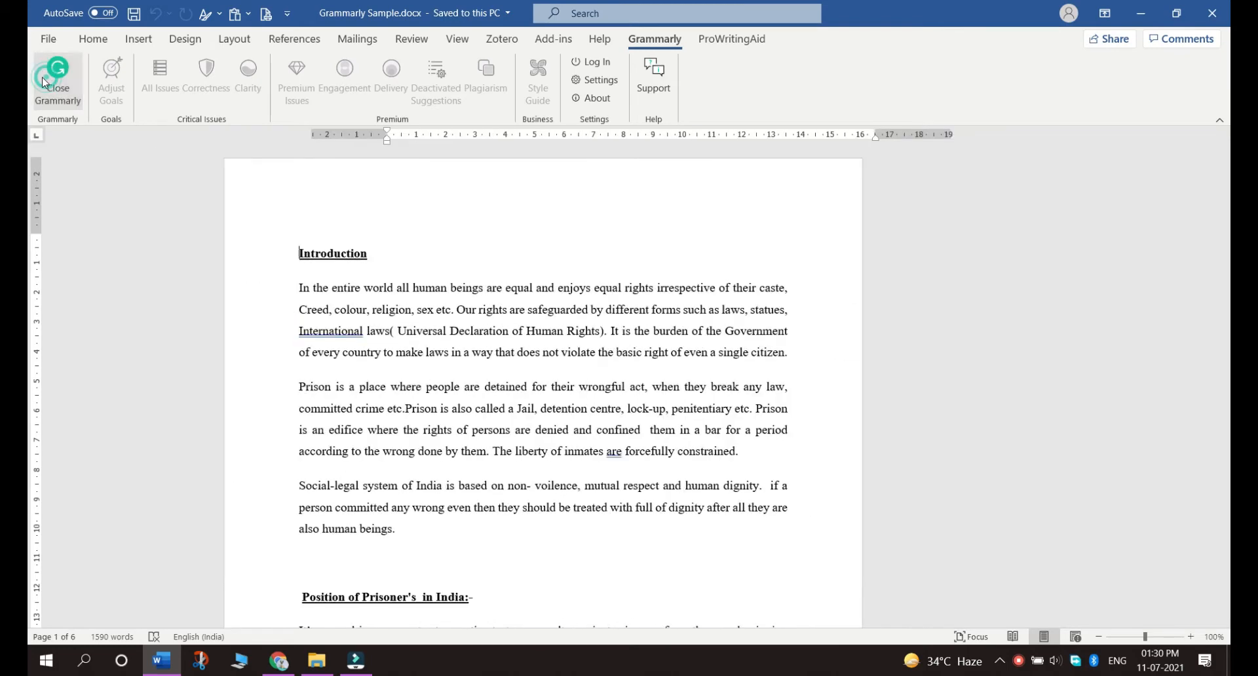
click(57, 80)
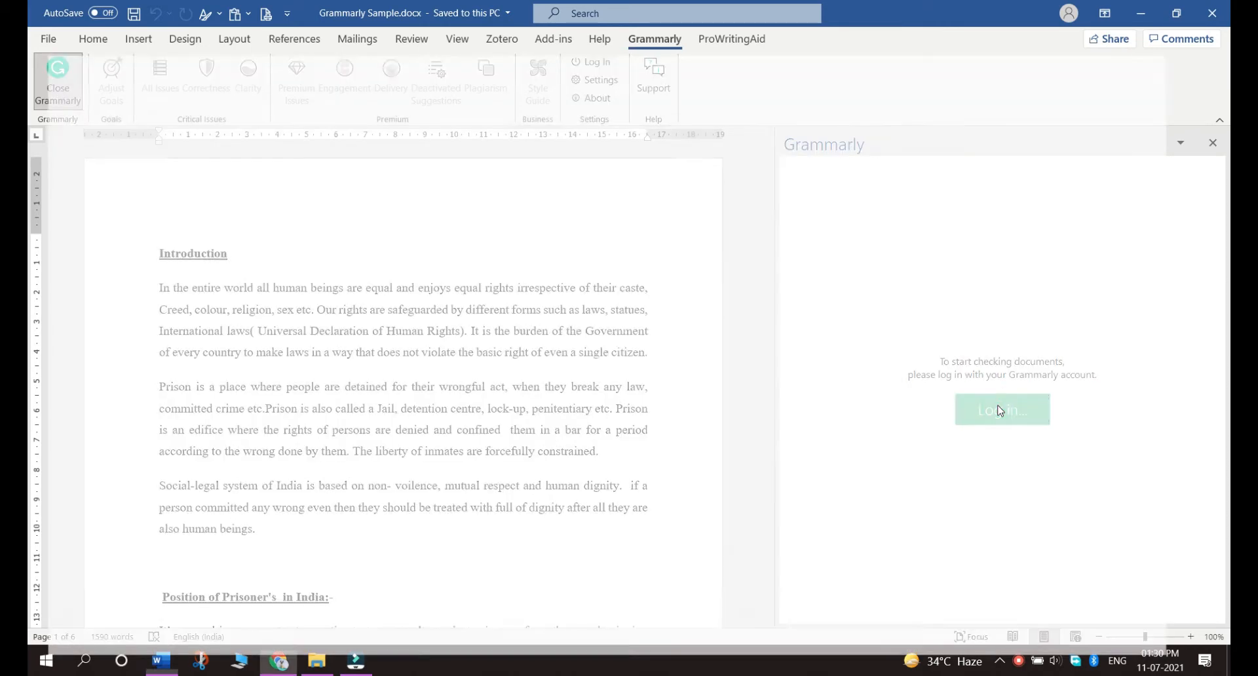
click(1001, 410)
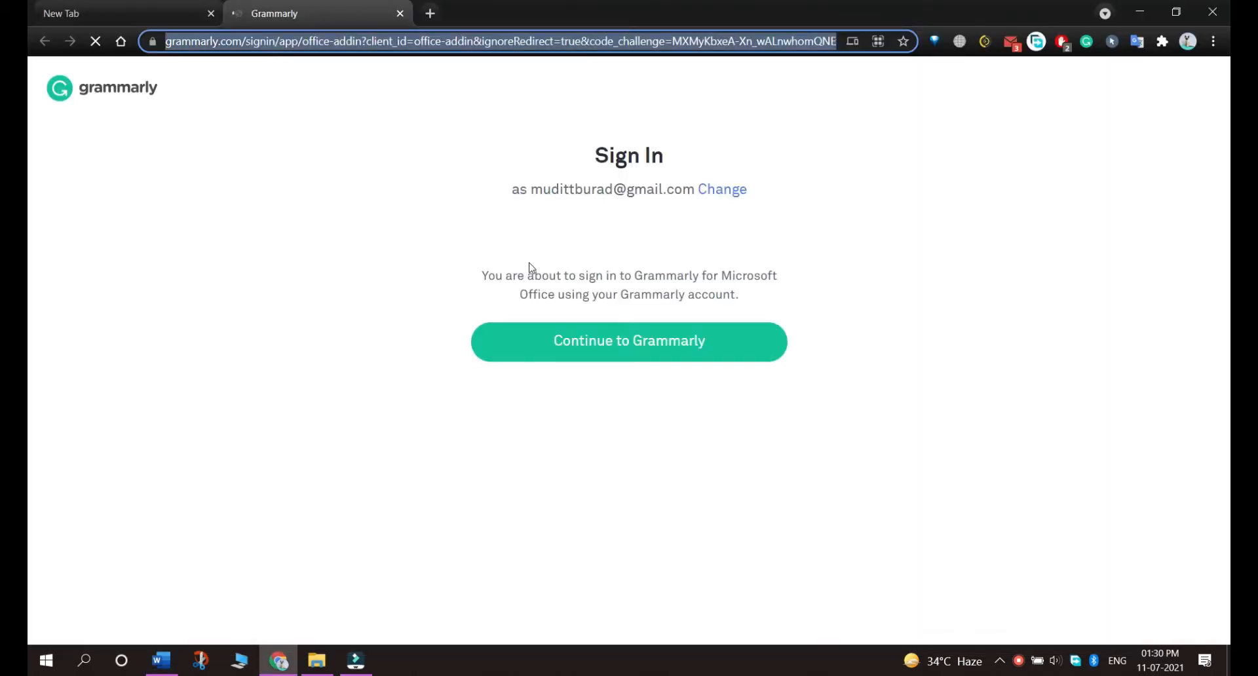
Complete the Grammarly for Office sign-in in Chrome until the Success! page appears
click(629, 341)
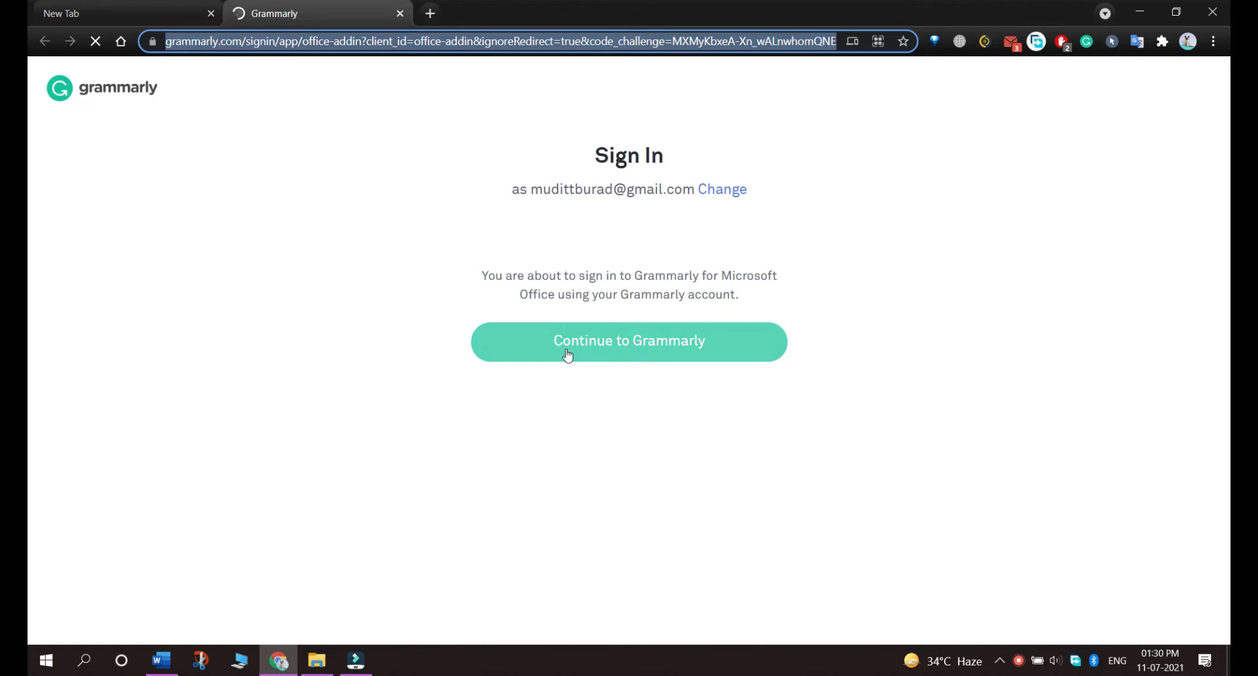
click(629, 341)
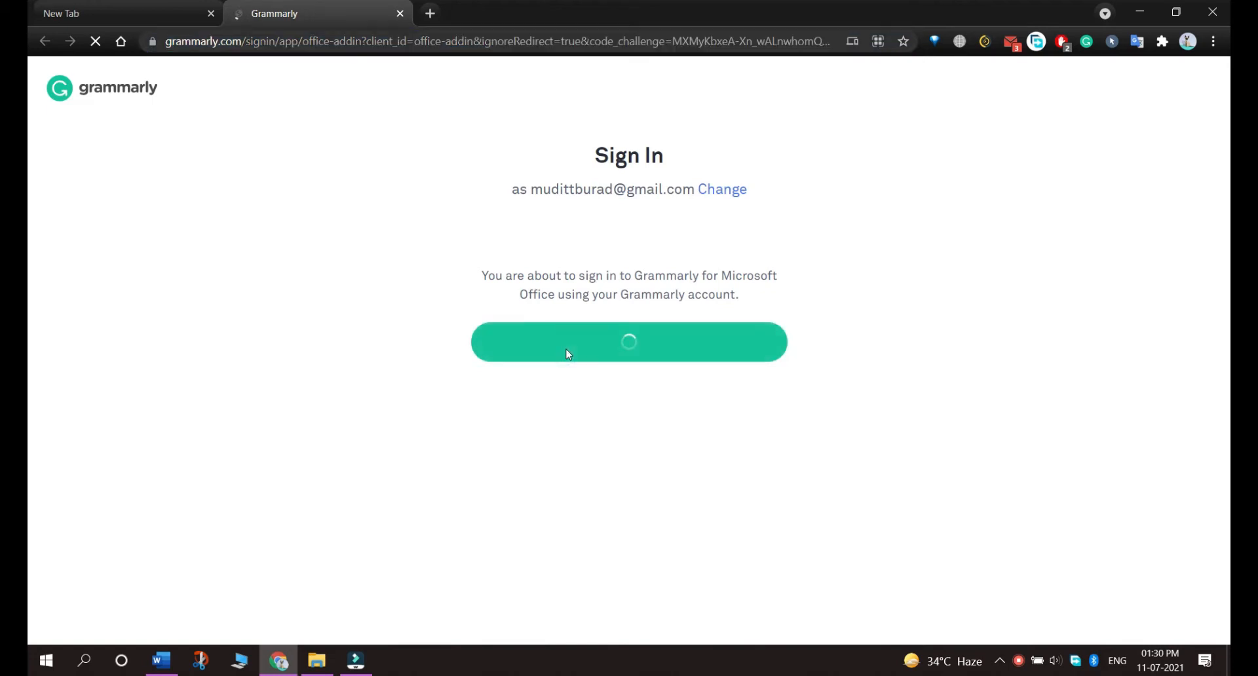
click(629, 343)
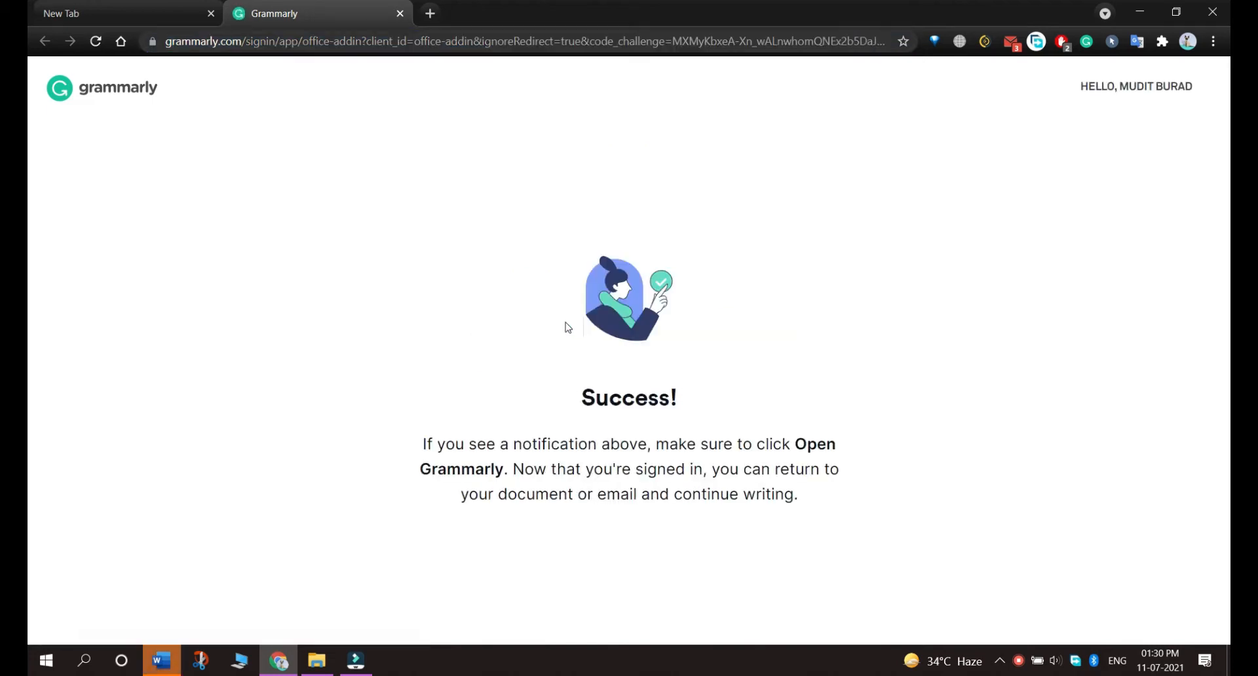
mouse_move(630, 307)
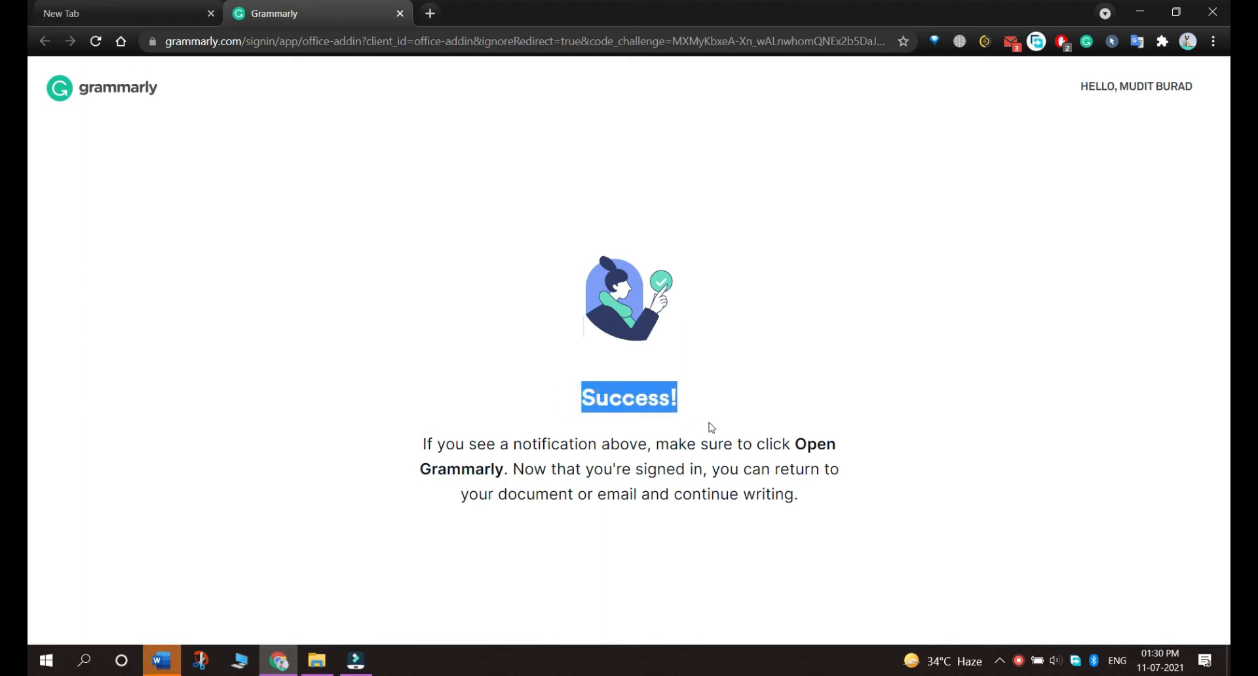
click(160, 661)
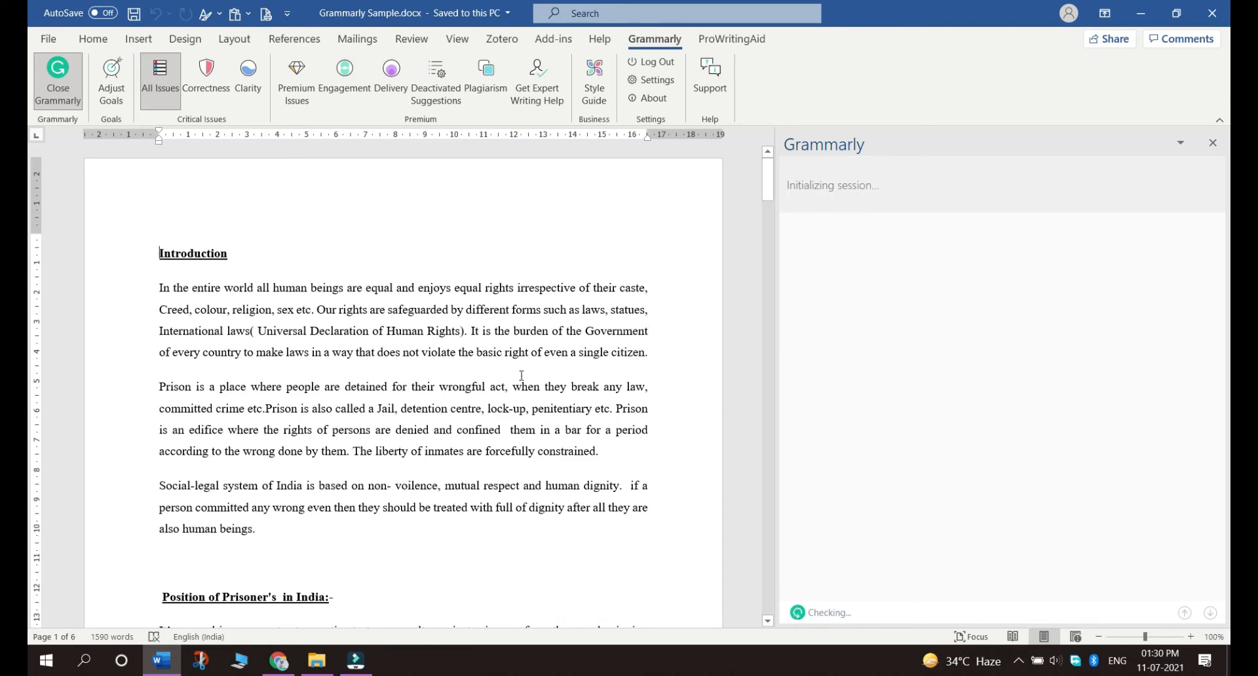
Scroll the sample document while Grammarly finishes finding its 114 basic issues
scroll(down, 3)
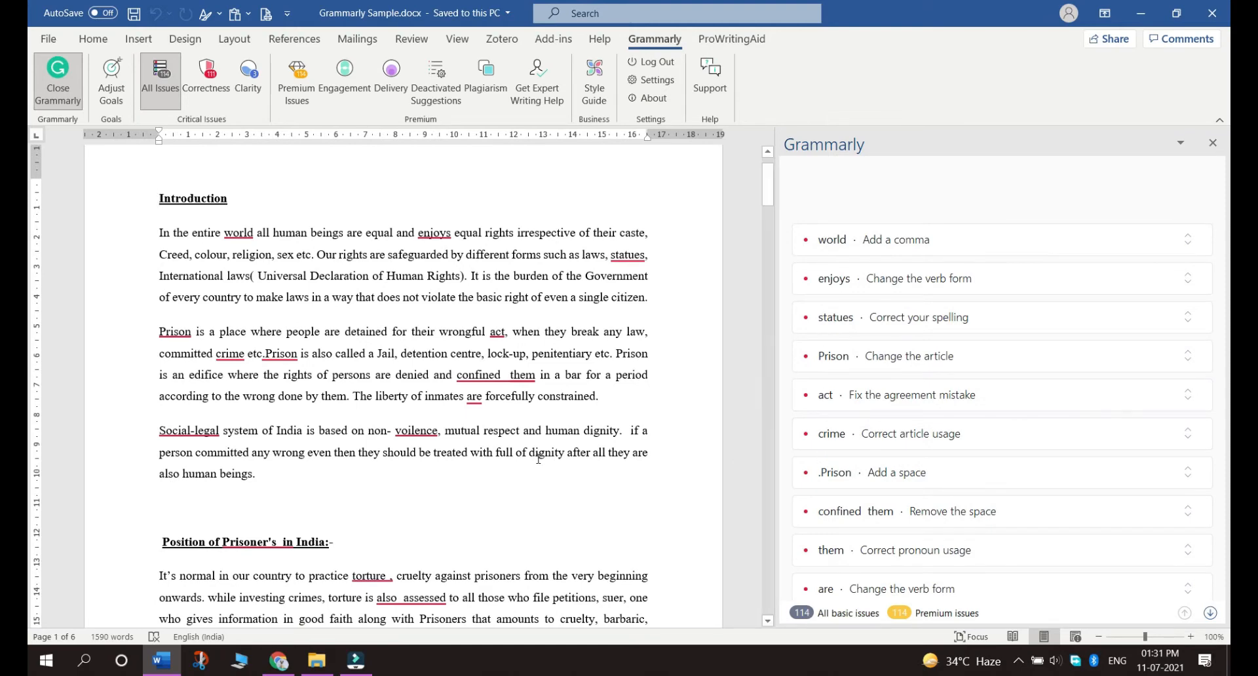
mouse_move(872, 255)
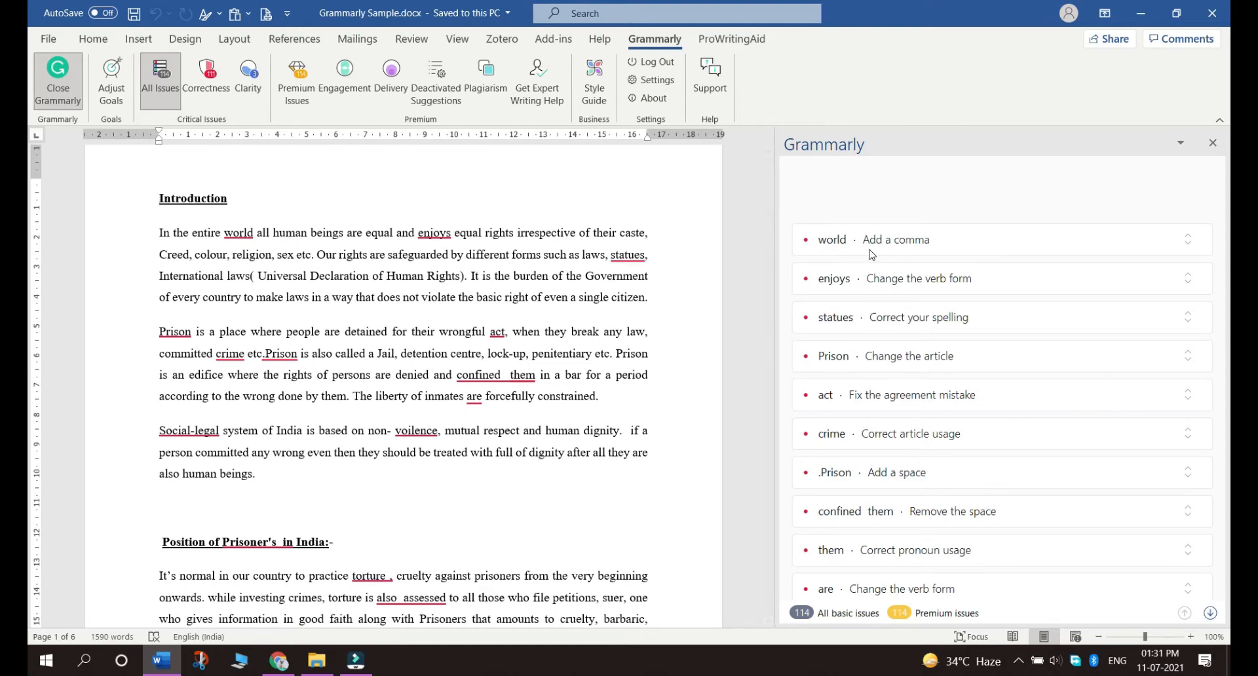
Accept Grammarly's comma after 'world' and change 'enjoys' to 'enjoy'
click(161, 198)
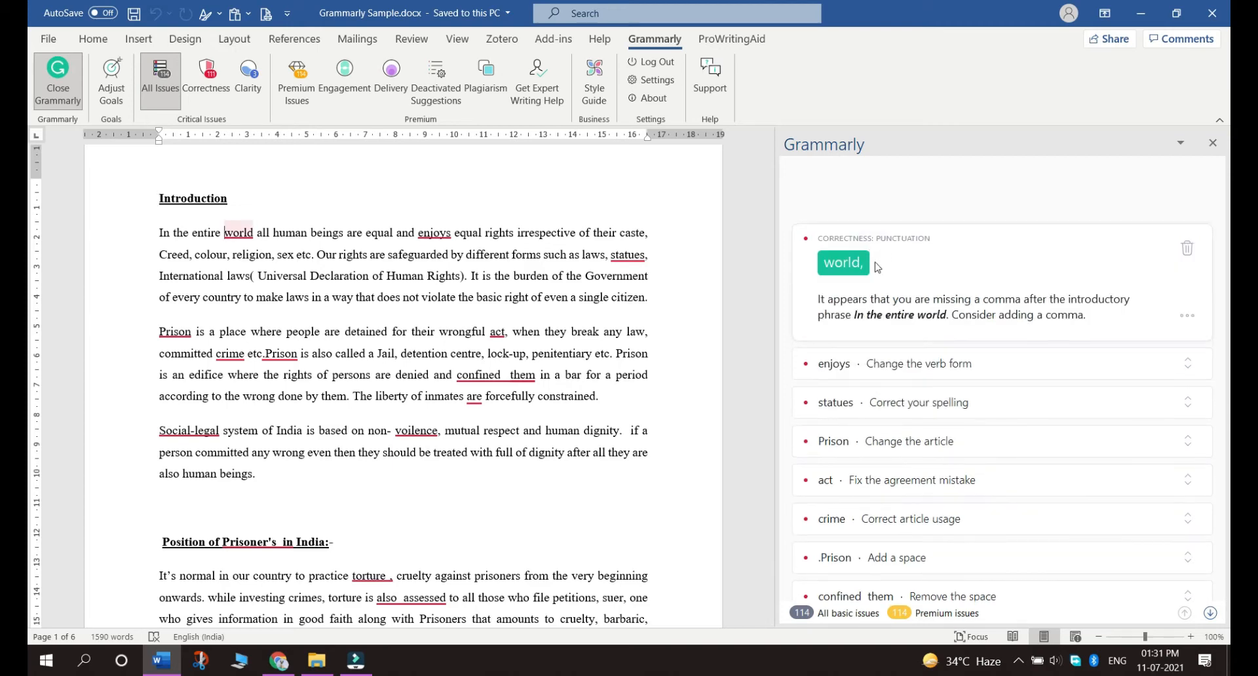
mouse_move(843, 262)
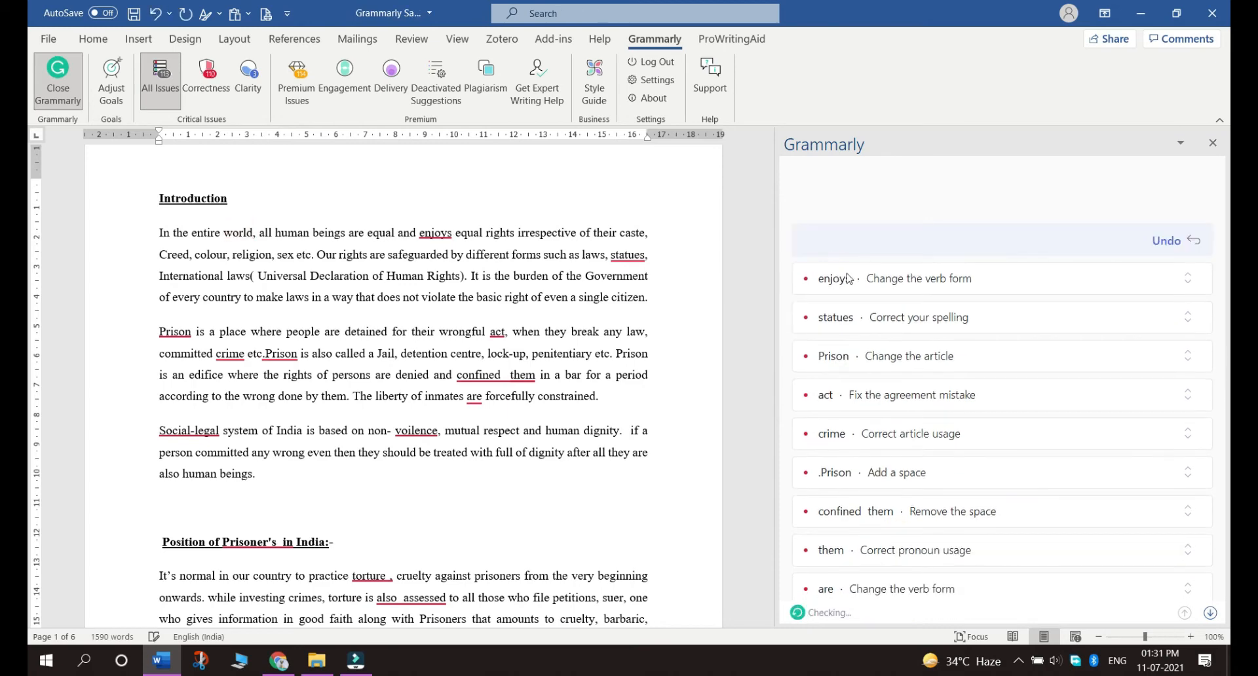
click(834, 279)
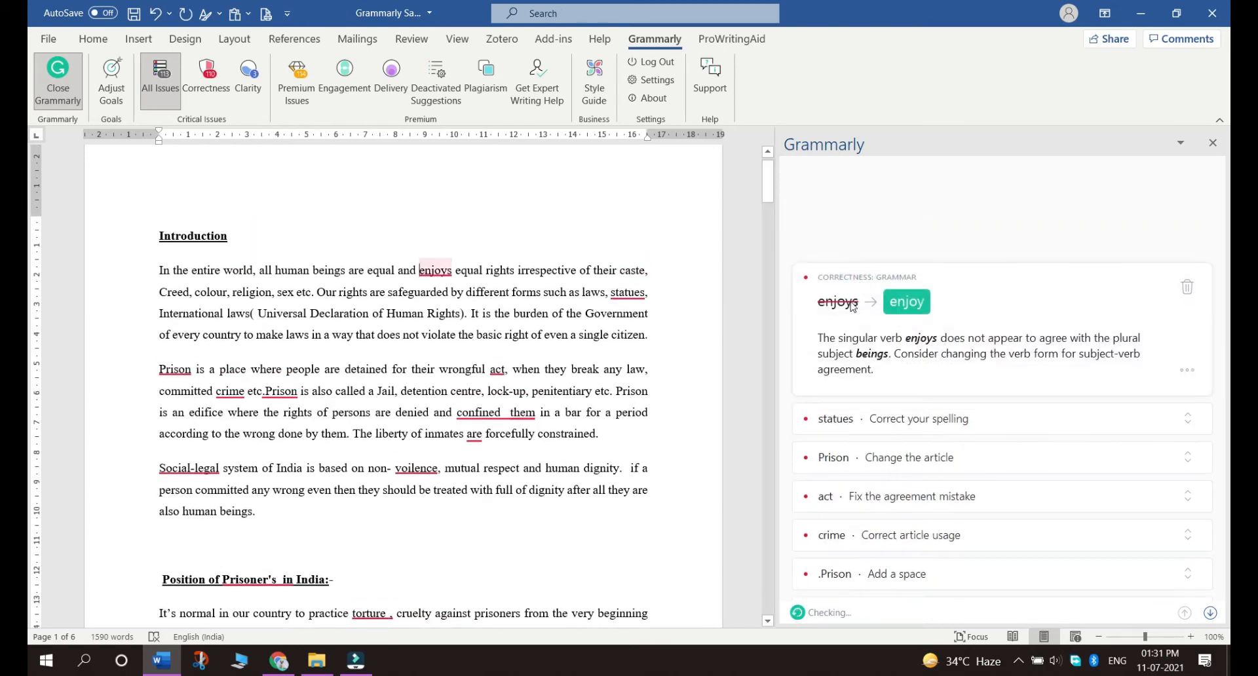
click(906, 302)
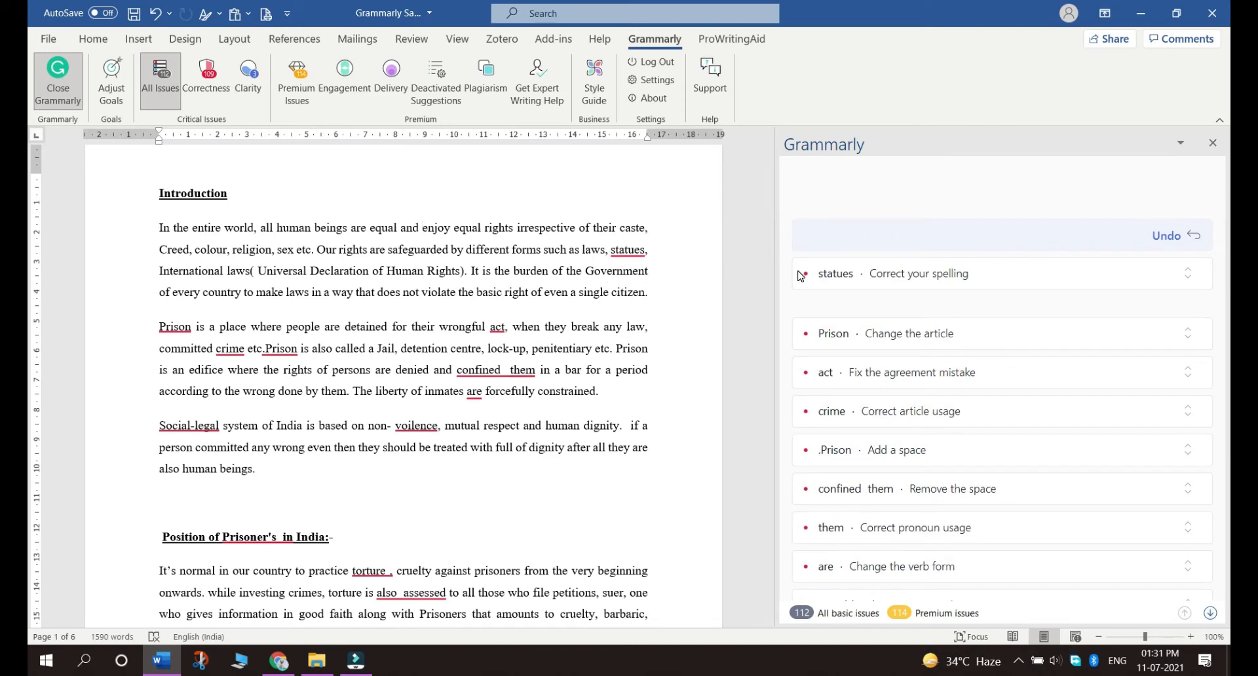
mouse_move(805, 277)
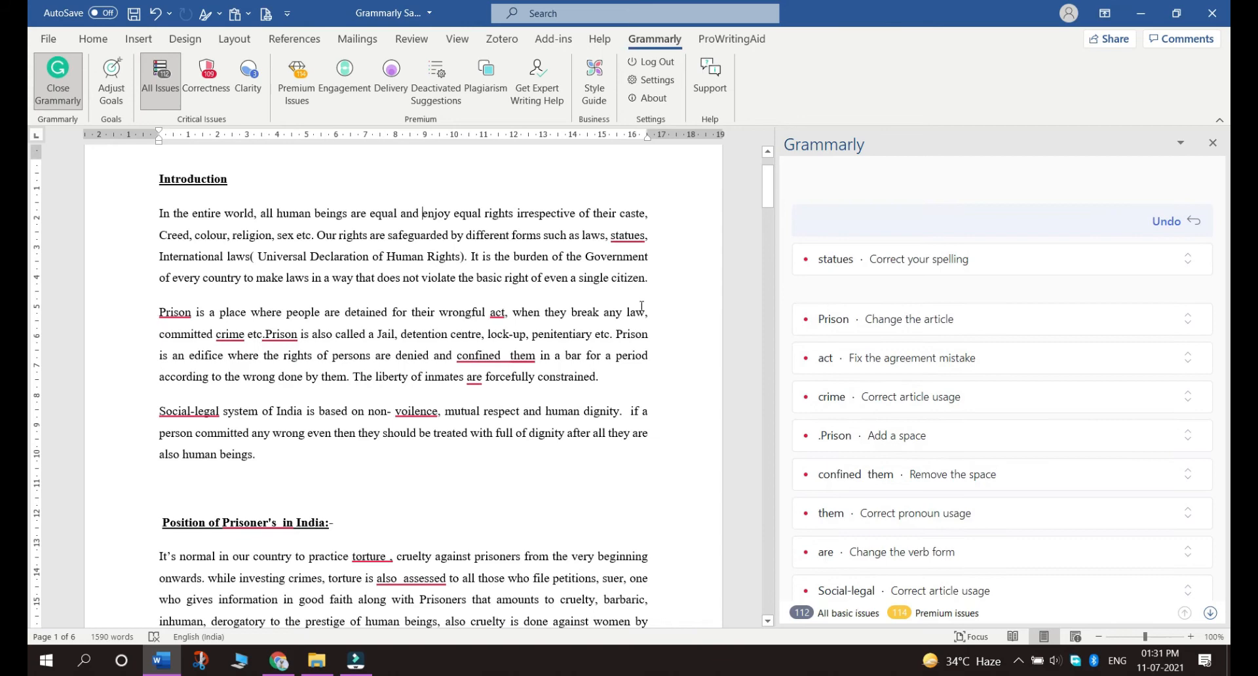
mouse_move(763, 439)
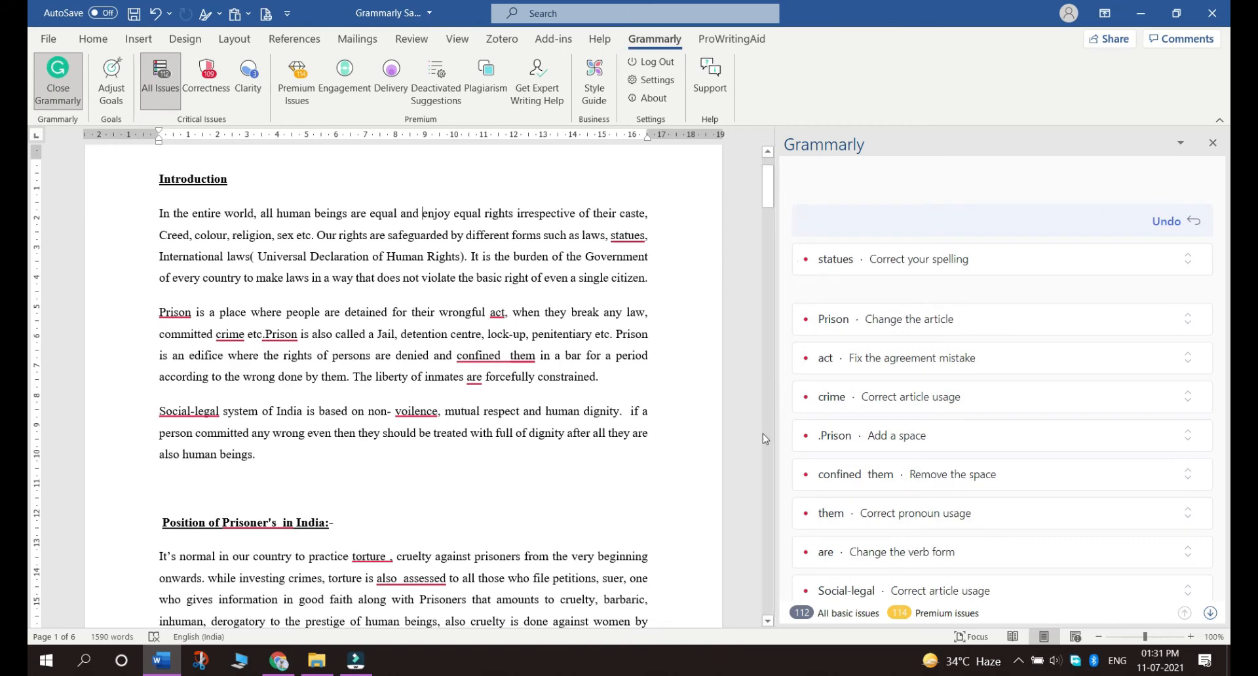
Scroll to the Prisoners Right to health section and view the 'Organisation' suggestion
scroll(down, 3)
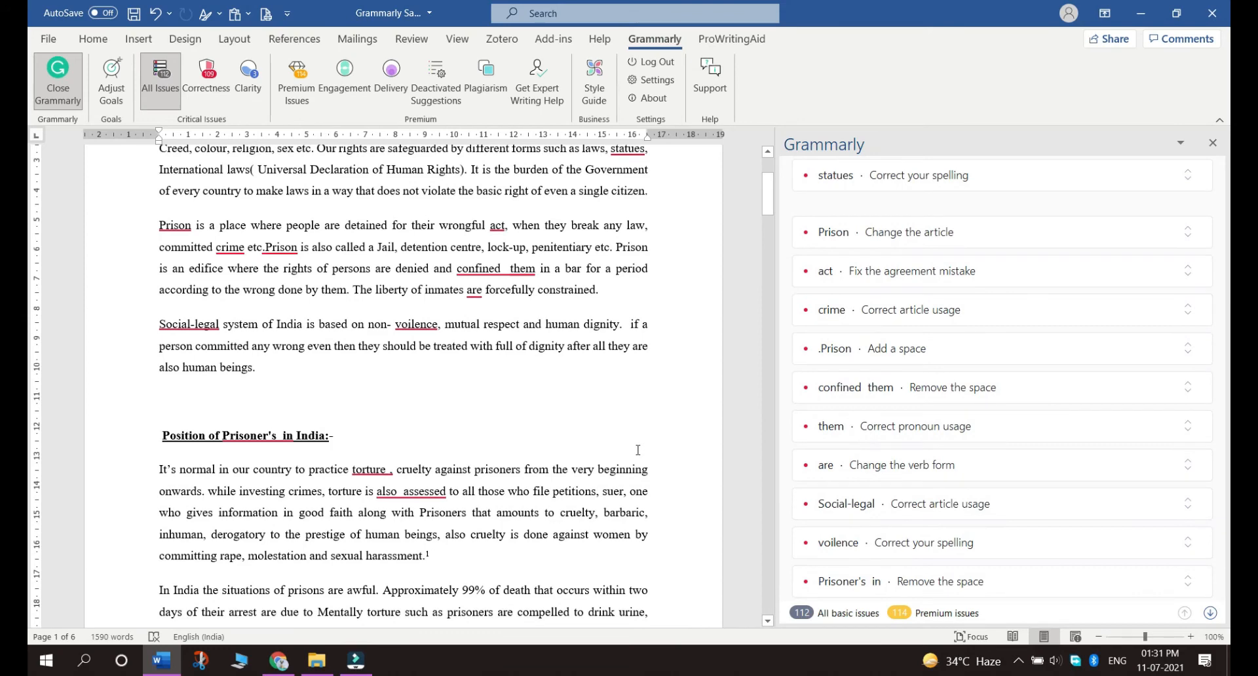
scroll(down, 3)
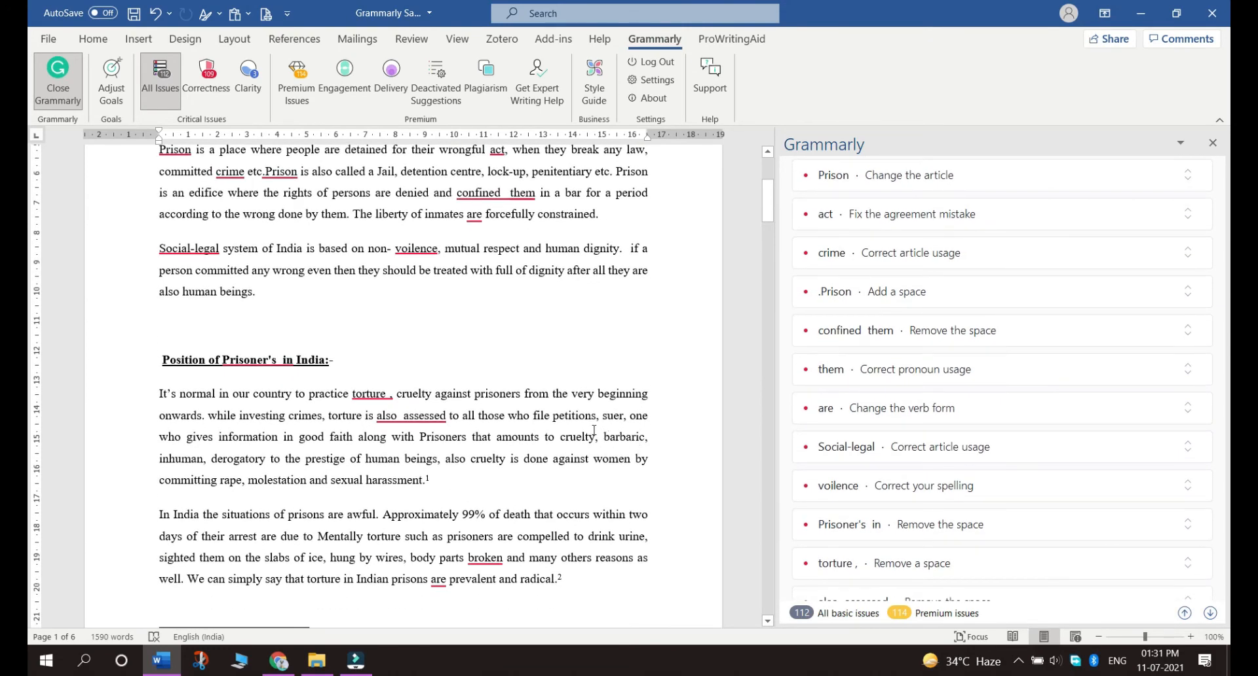
scroll(down, 3)
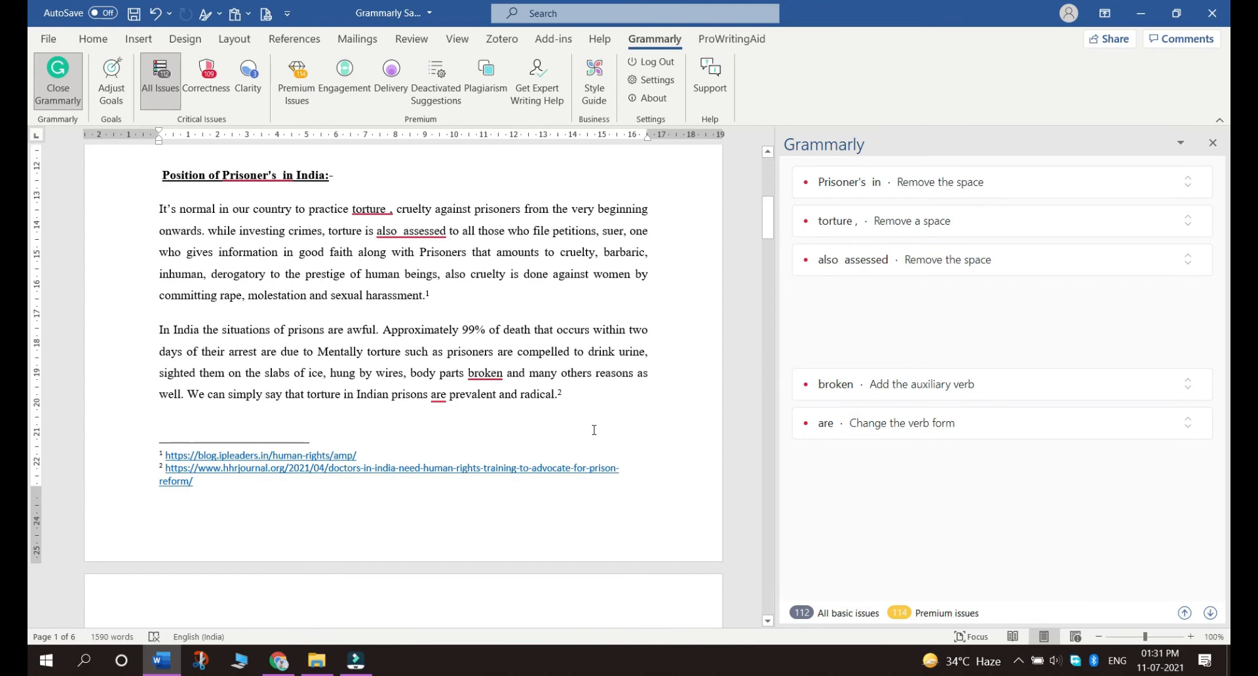
mouse_move(576, 418)
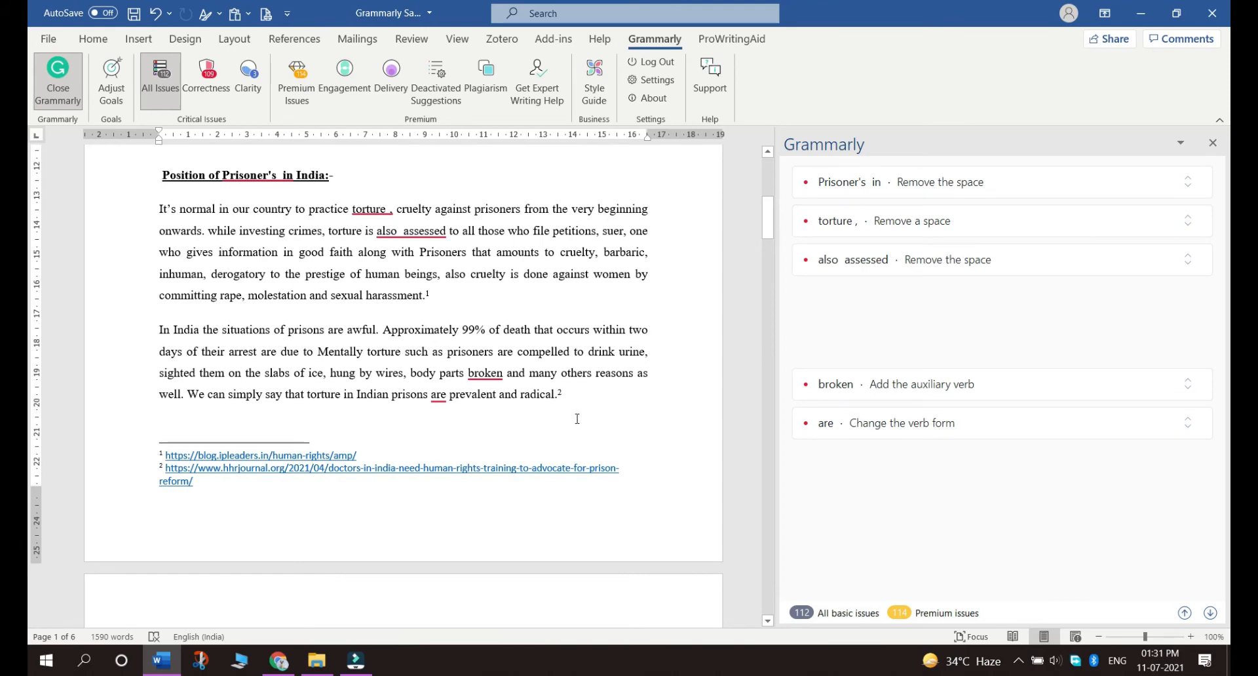
scroll(down, 3)
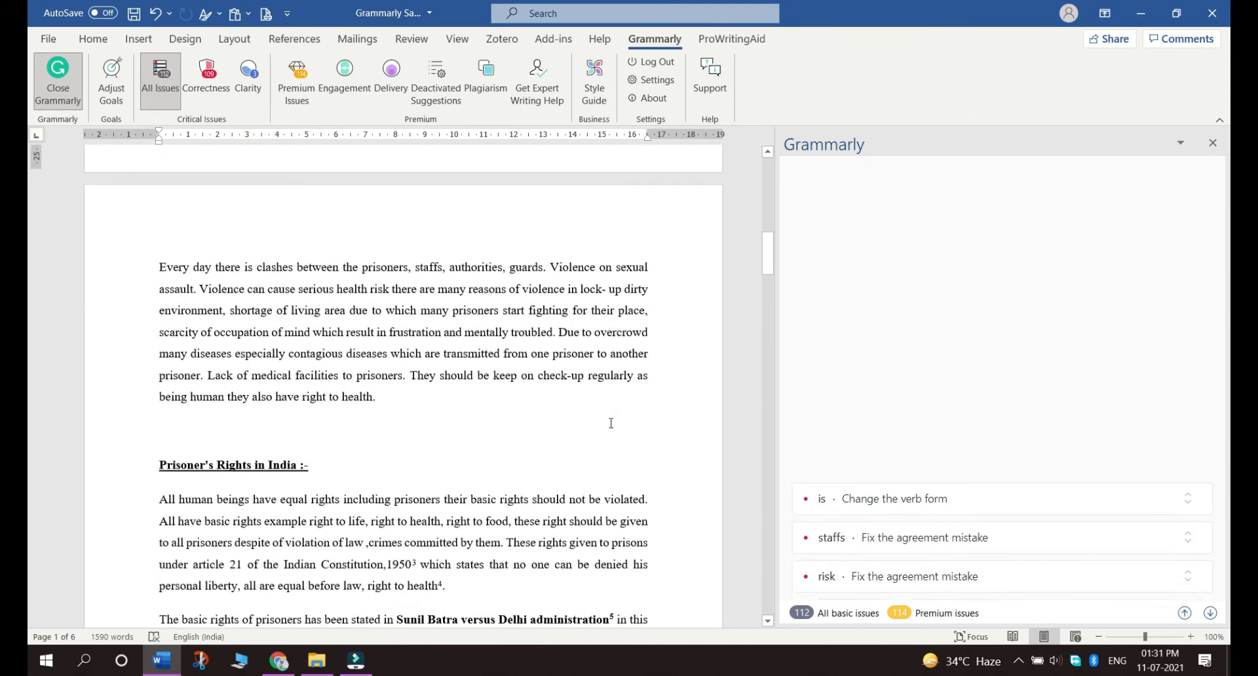
scroll(down, 3)
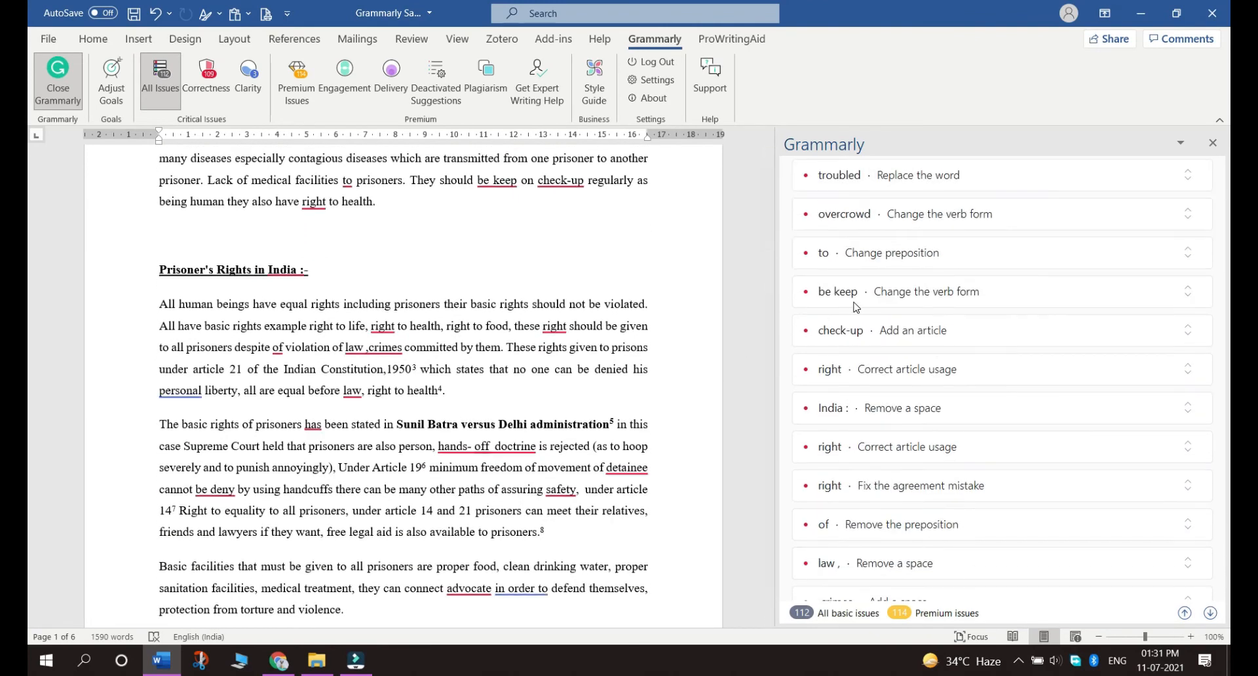
scroll(down, 3)
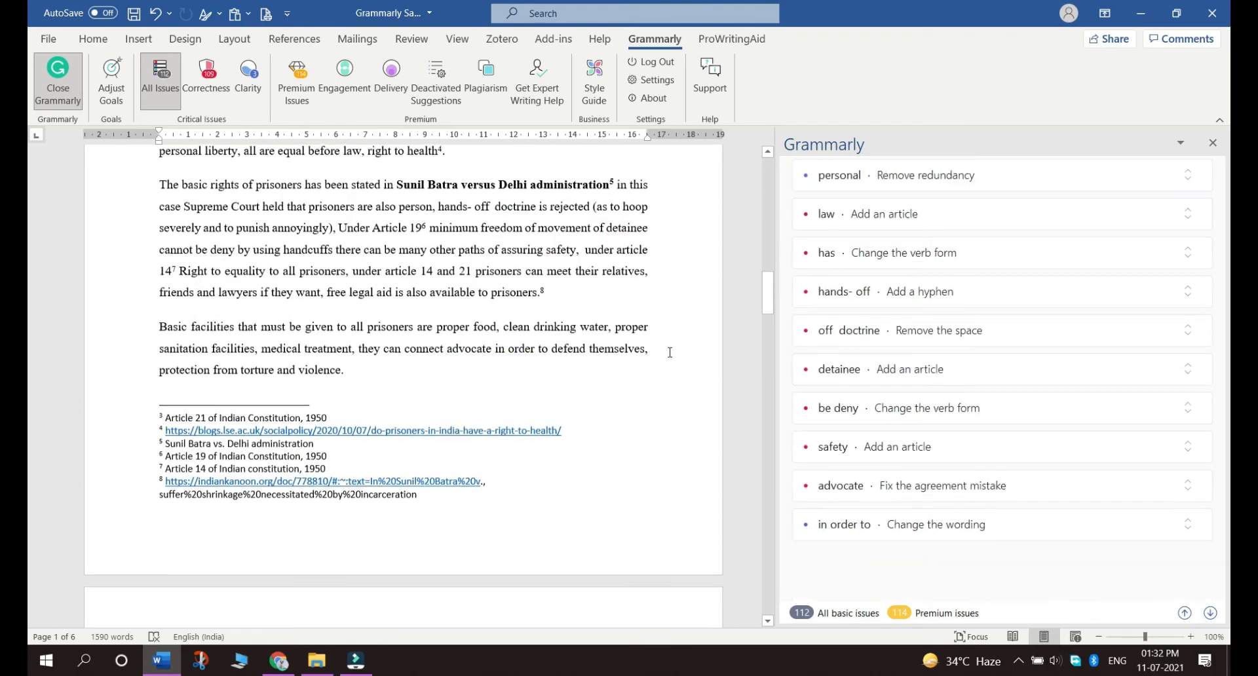
scroll(down, 3)
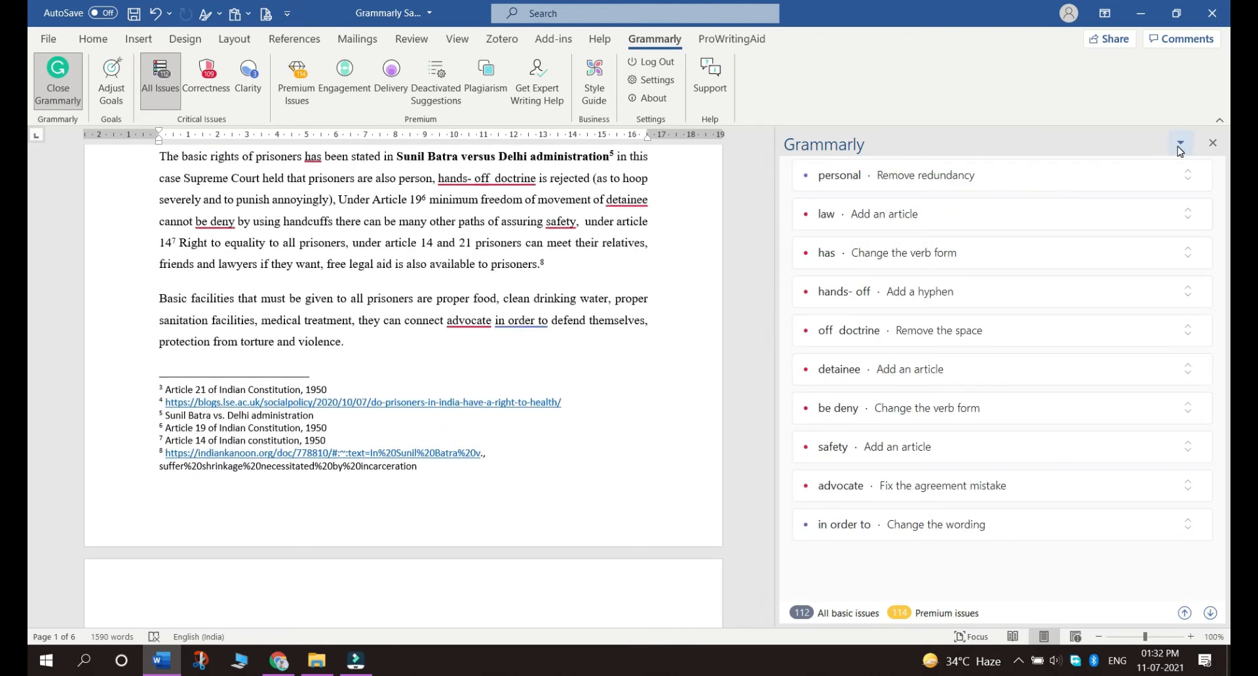
click(1180, 143)
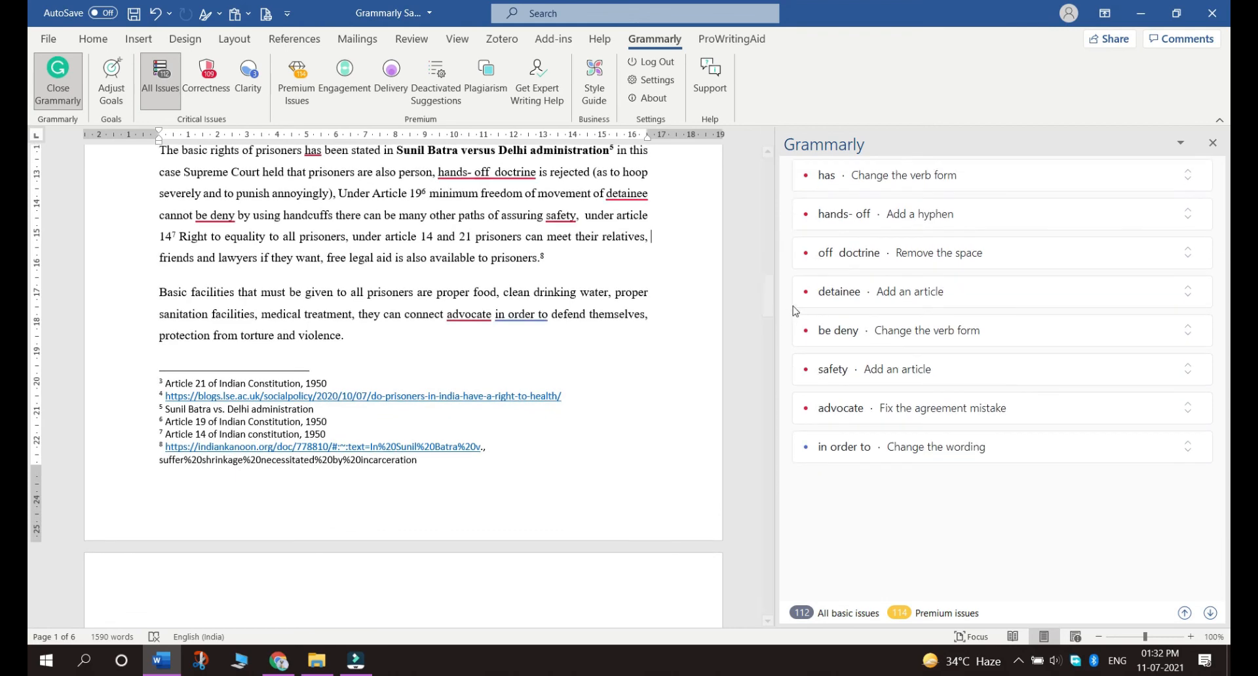
scroll(down, 3)
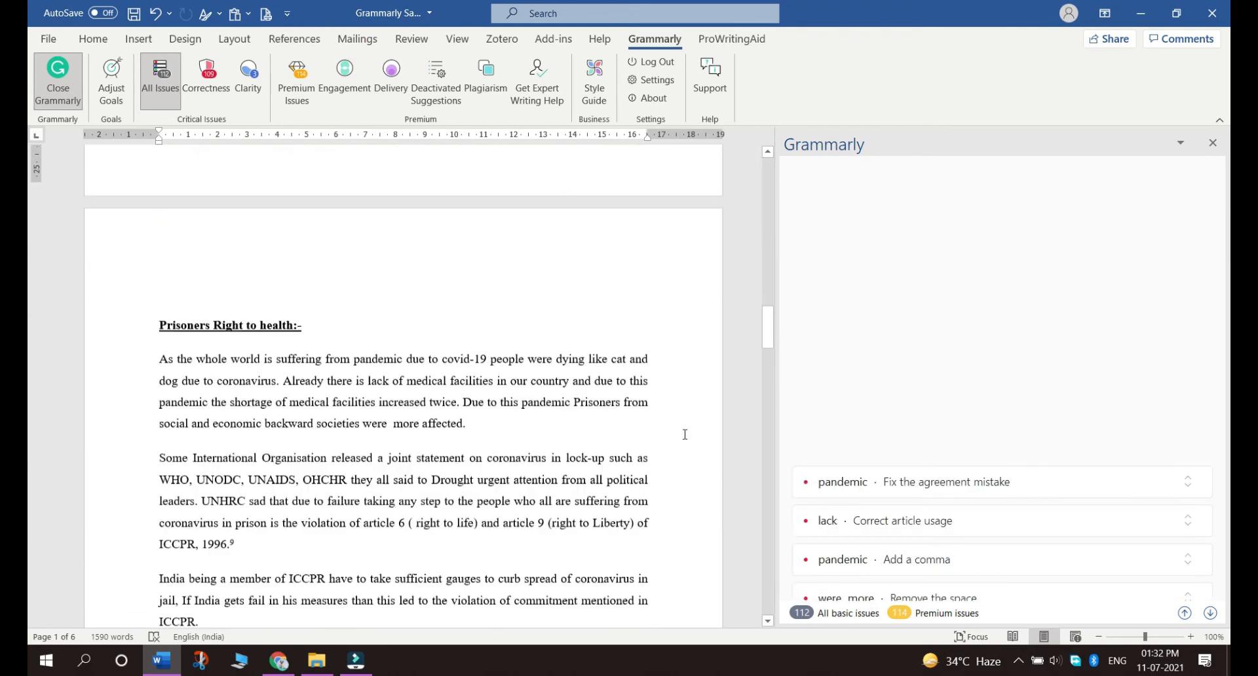
scroll(down, 3)
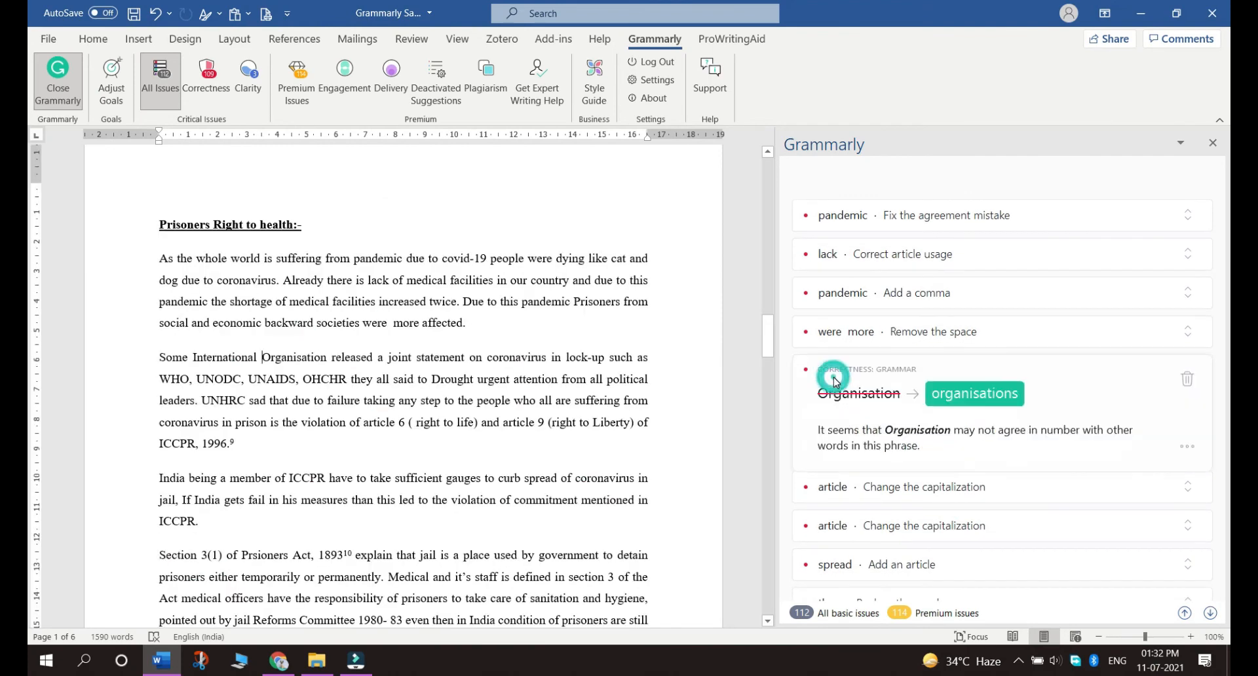
click(834, 378)
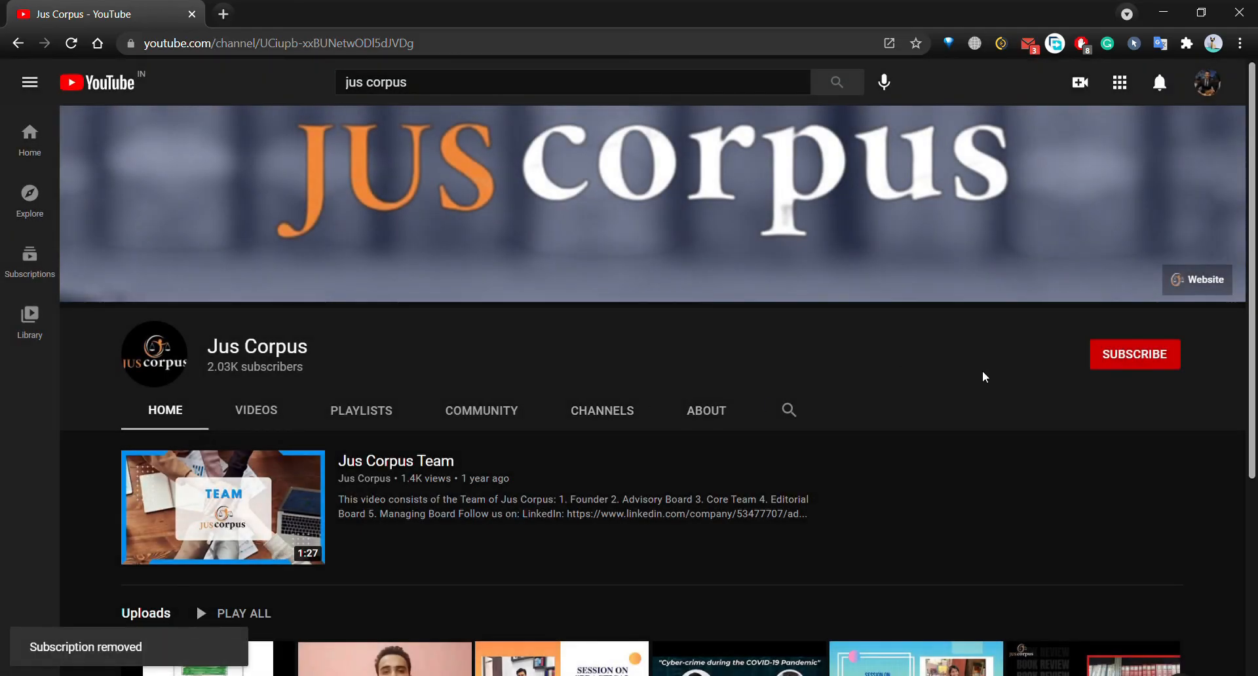
mouse_move(1134, 354)
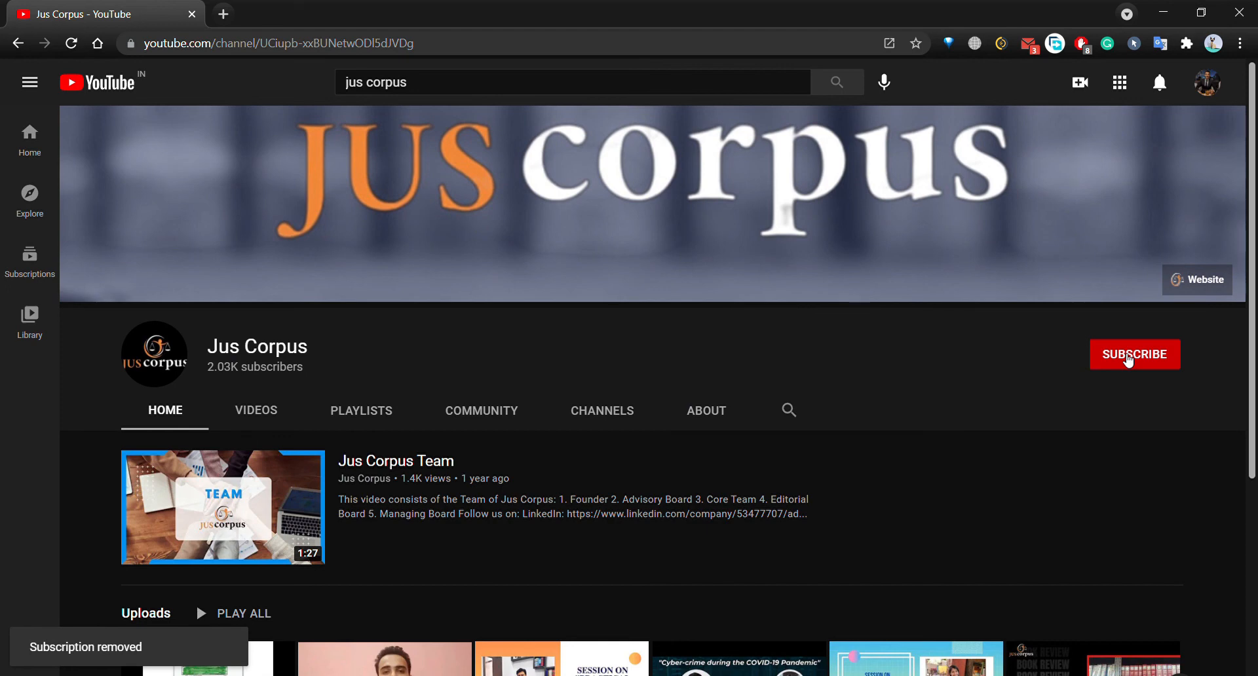
Subscribe to Jus Corpus from its YouTube channel page
click(1134, 354)
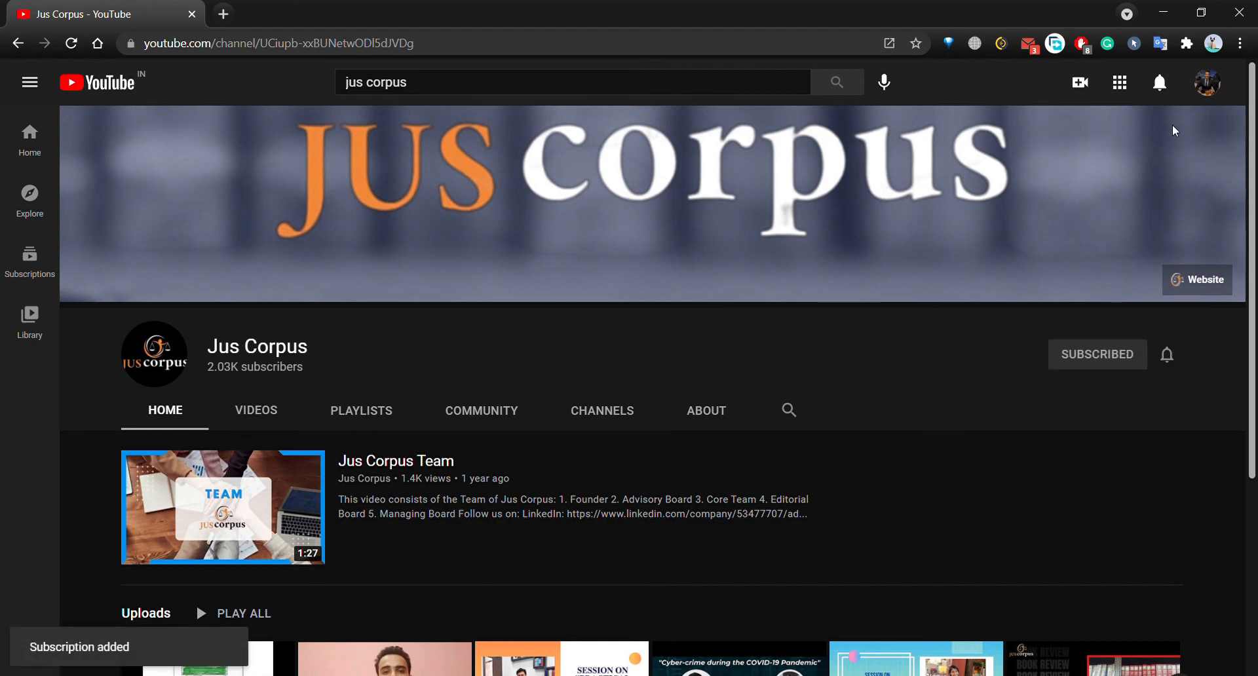